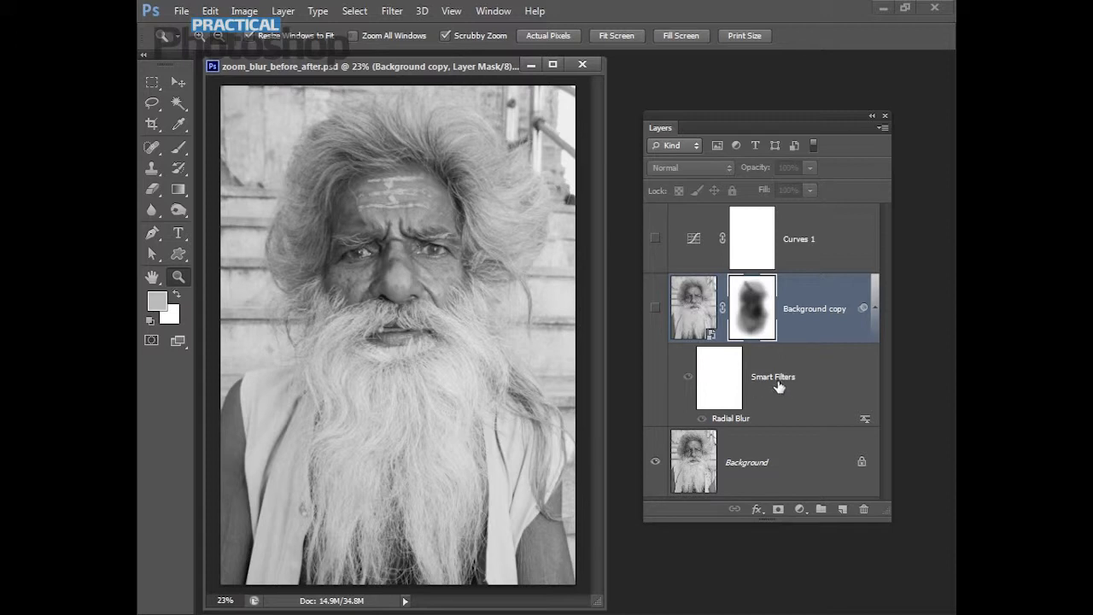
mouse_move(715, 420)
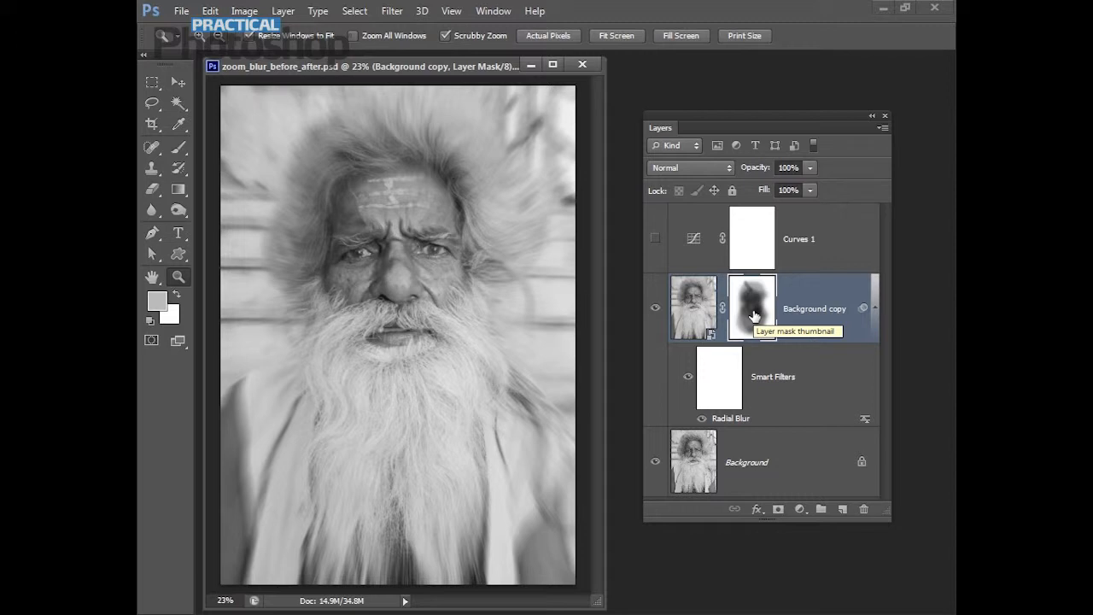
- Disable the layer mask to show the full blur, then re-enable it to sharpen the face
click(751, 307)
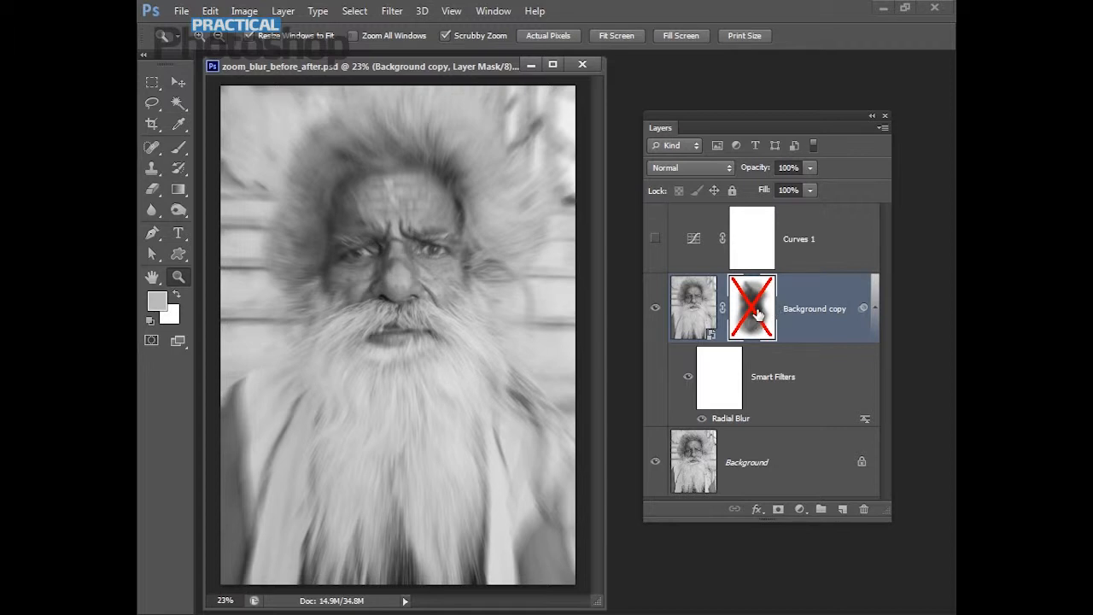
click(751, 308)
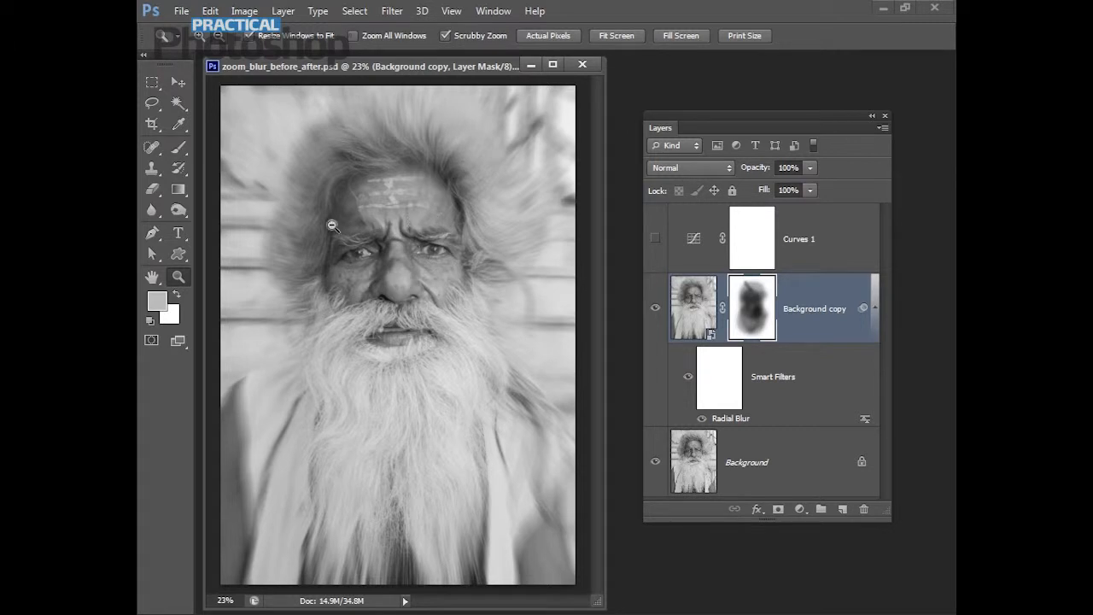
mouse_move(424, 530)
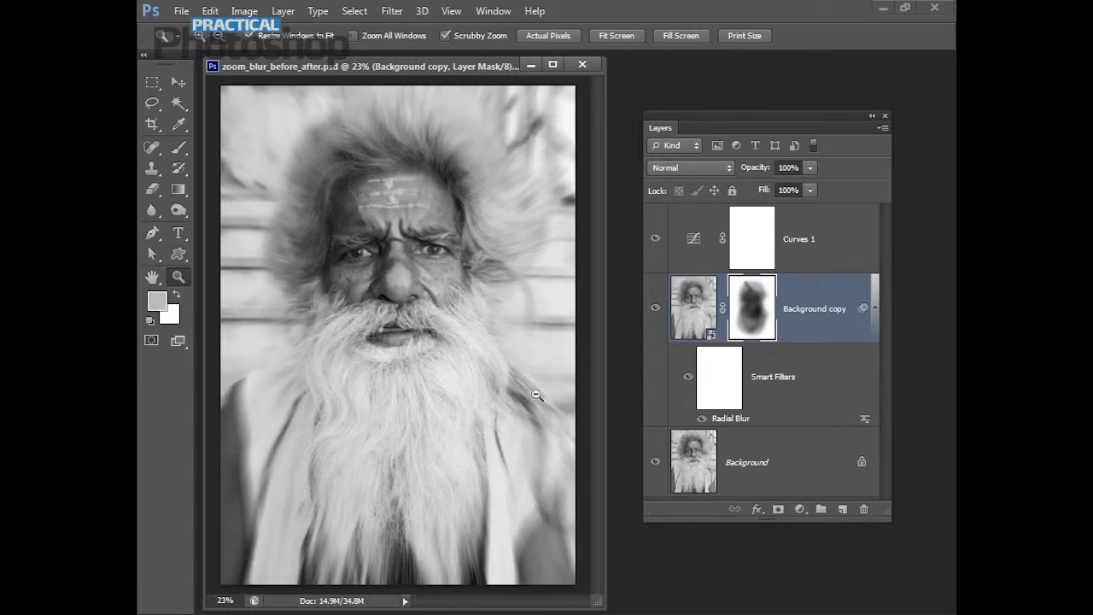
mouse_move(592, 595)
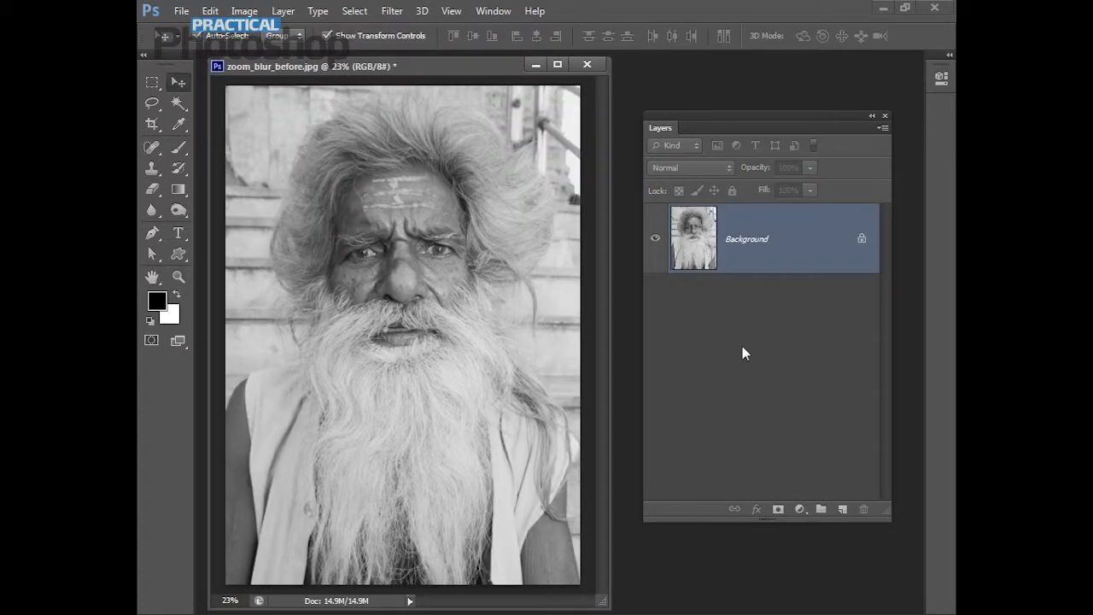
mouse_move(741, 338)
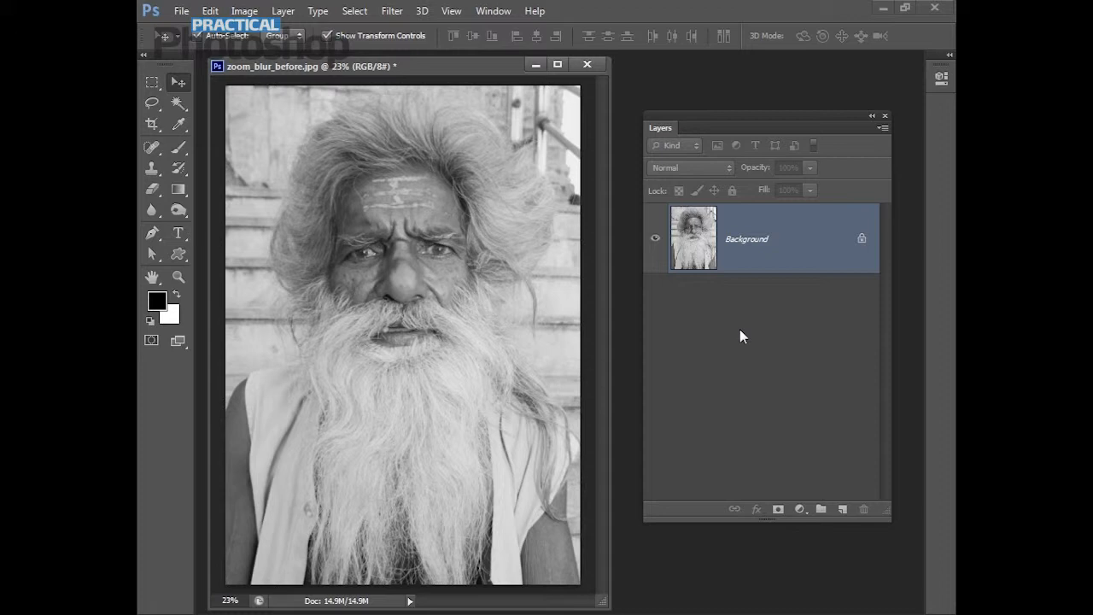
mouse_move(742, 332)
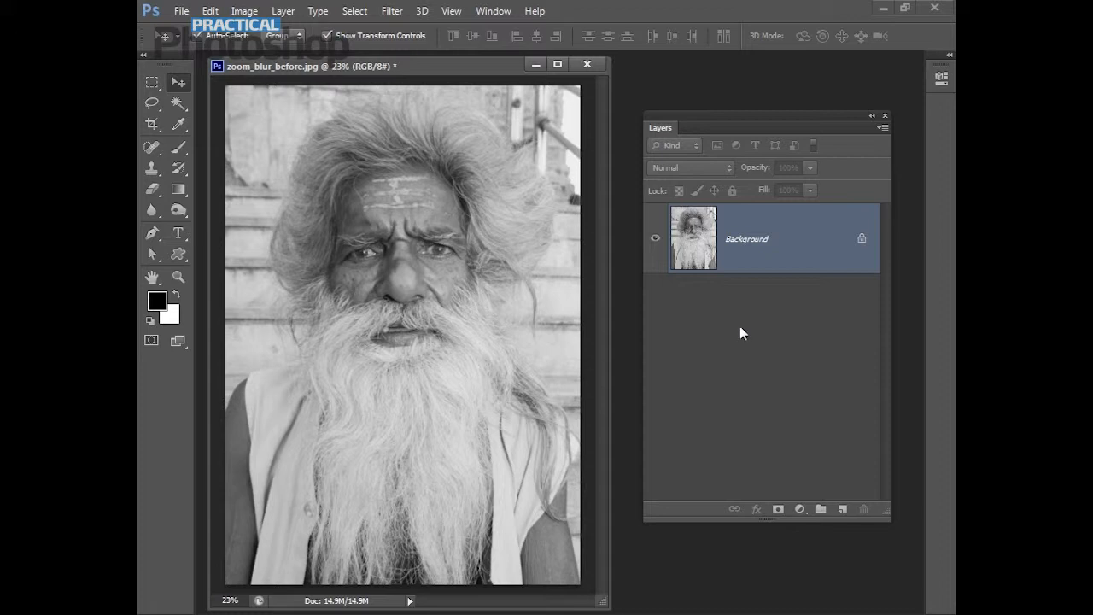
- Duplicate the Background layer as 'Background copy' above the original
right_click(743, 230)
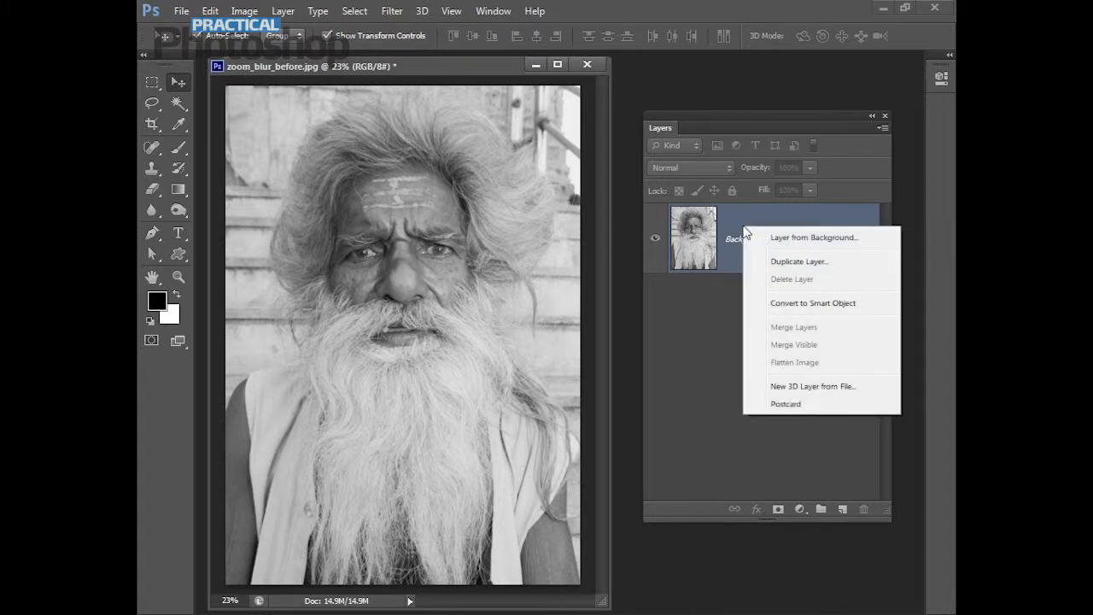
click(799, 261)
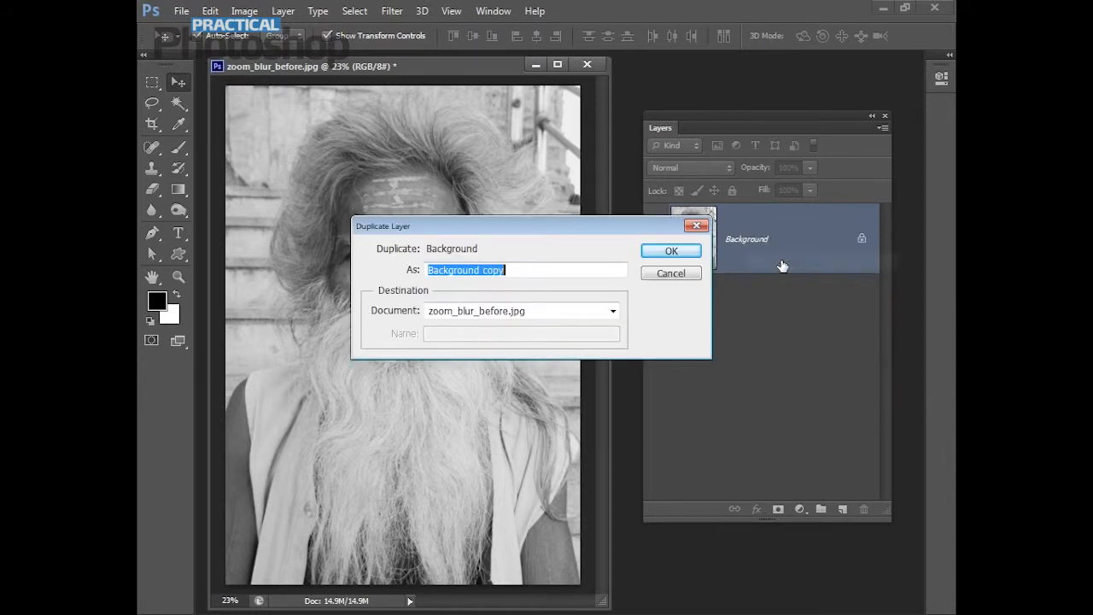
click(669, 250)
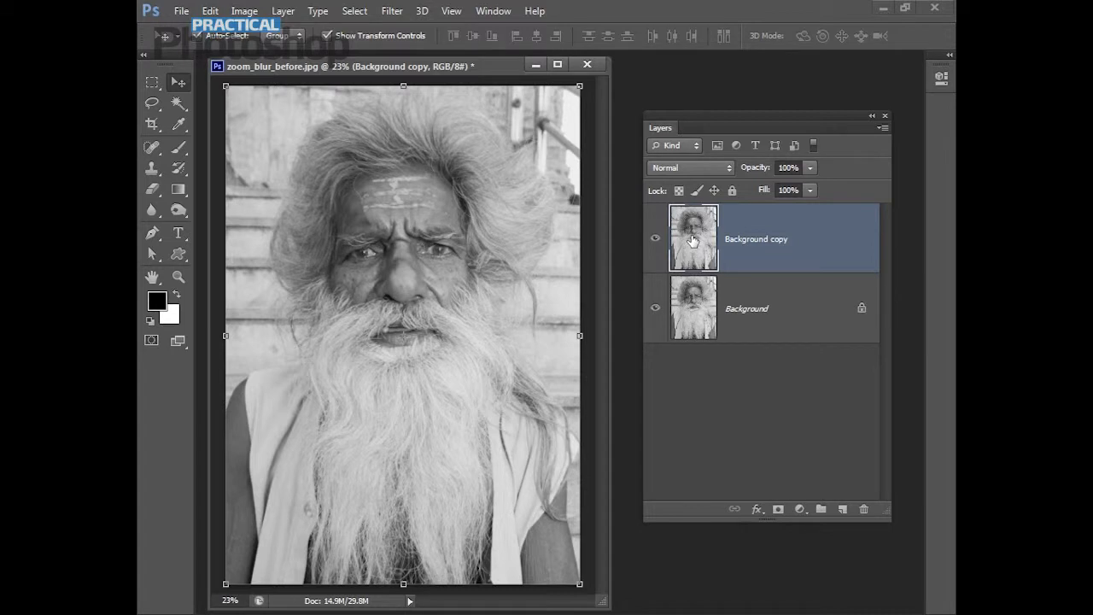
mouse_move(732, 253)
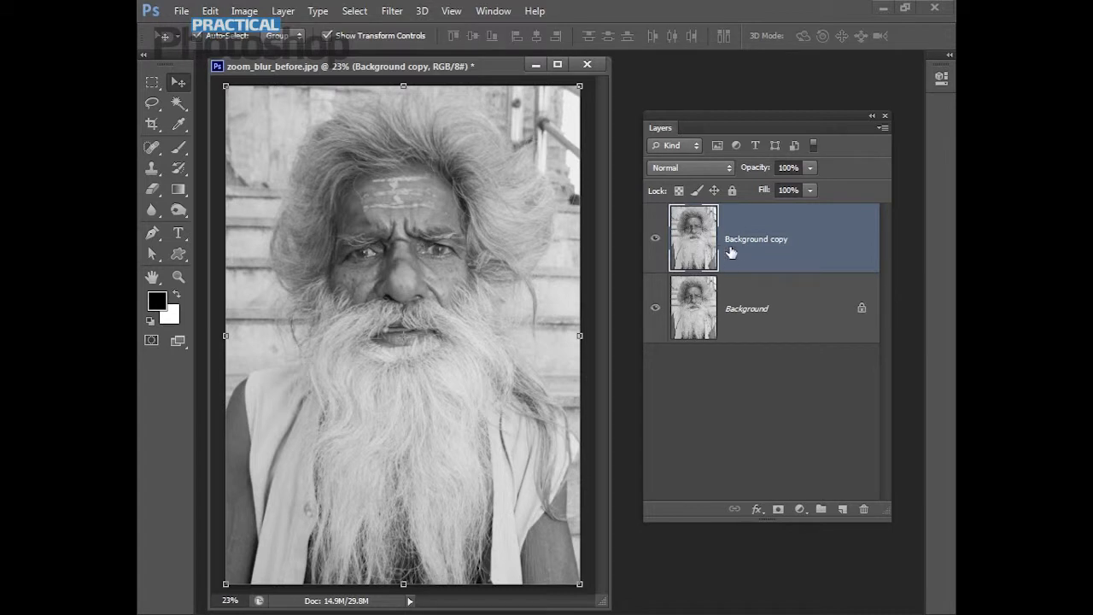
mouse_move(731, 253)
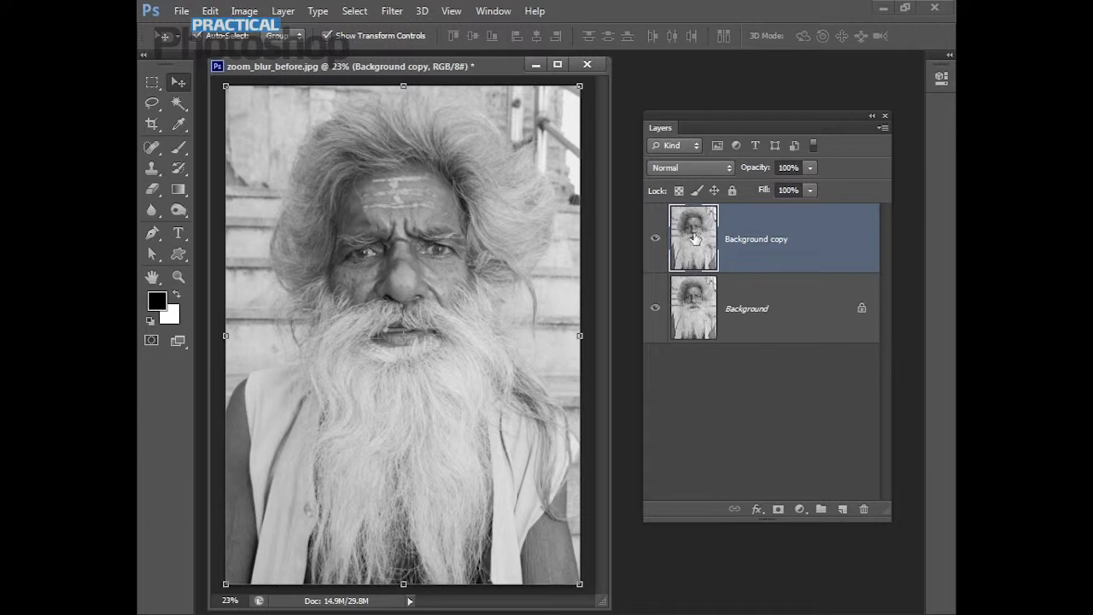
- Convert the Background copy layer into a smart object for smart filters
click(391, 10)
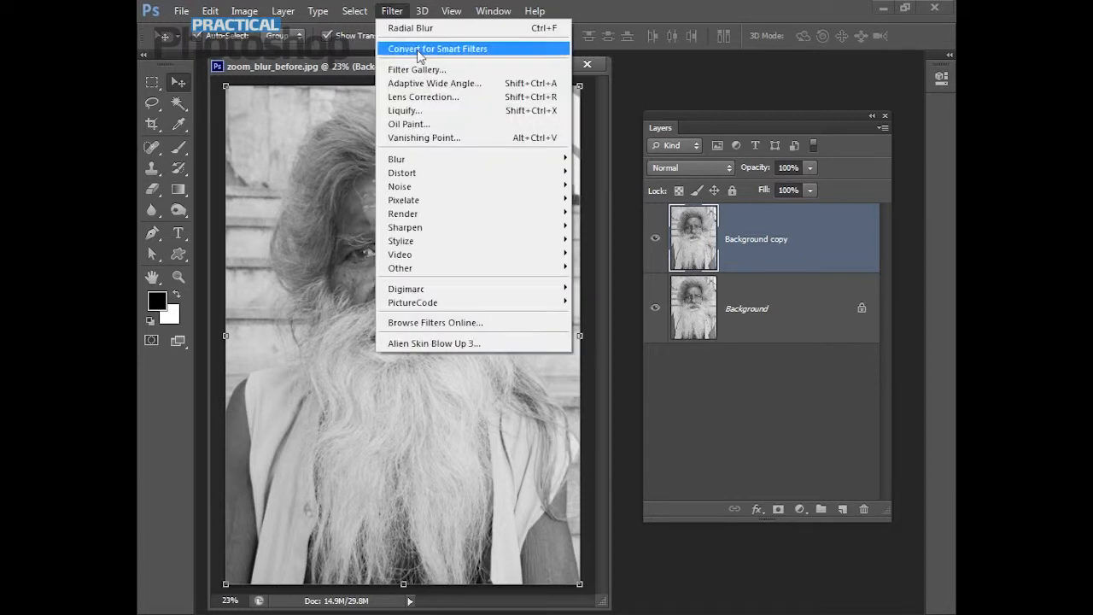
click(437, 48)
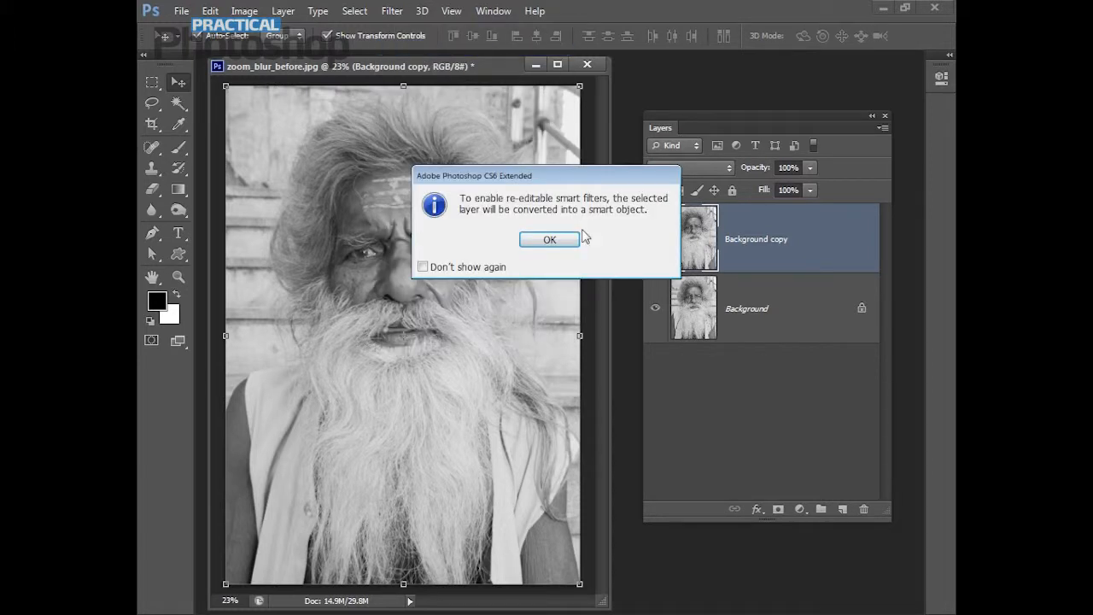
click(548, 239)
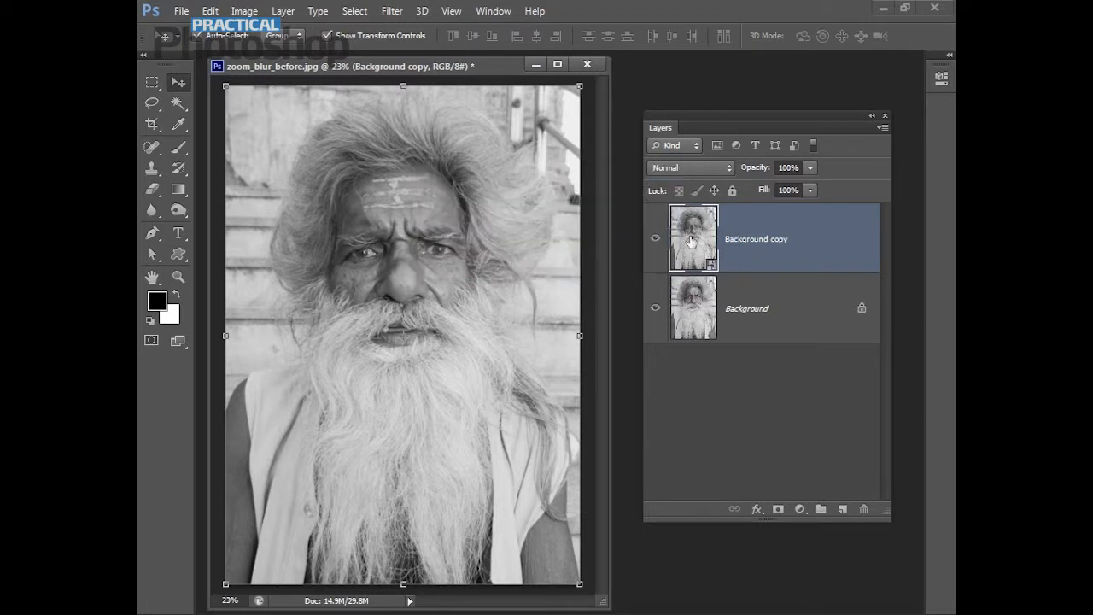
mouse_move(717, 246)
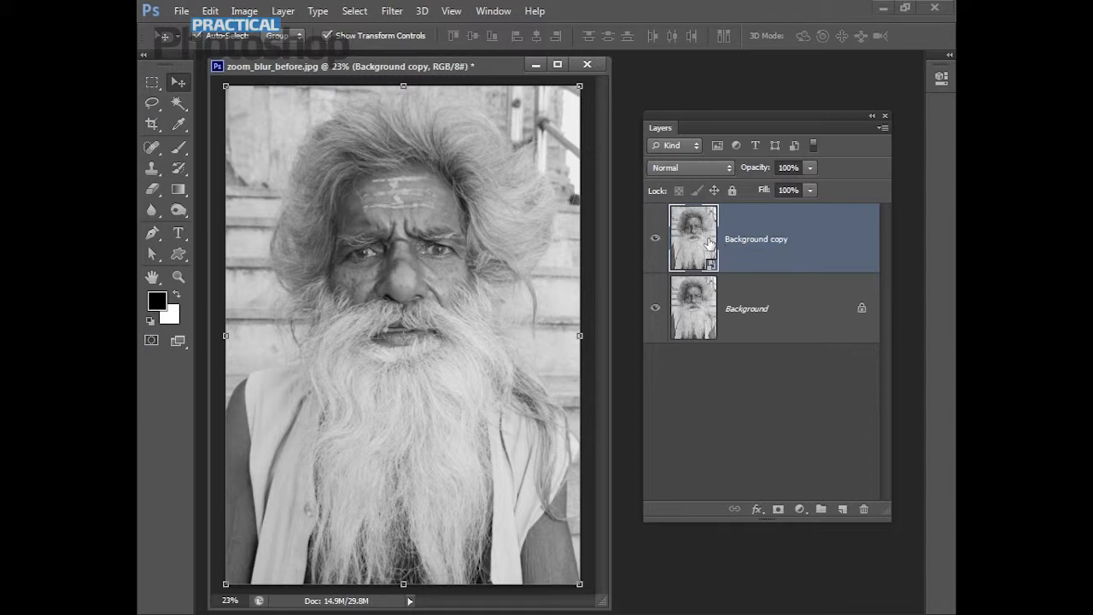
- Bring up the Radial Blur settings from the Filter > Blur menu
click(391, 10)
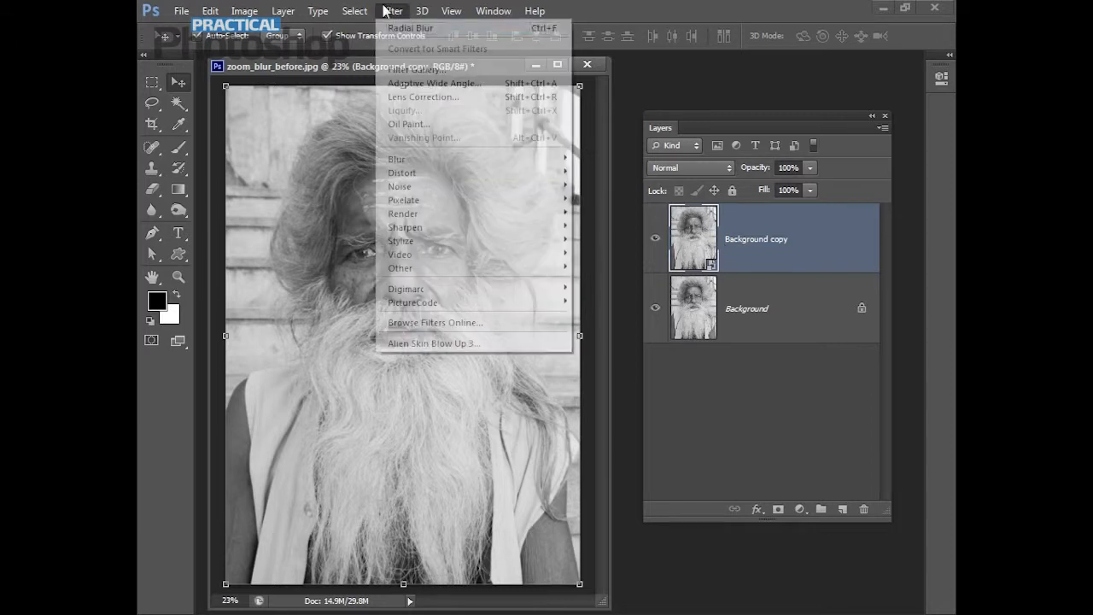
mouse_move(396, 159)
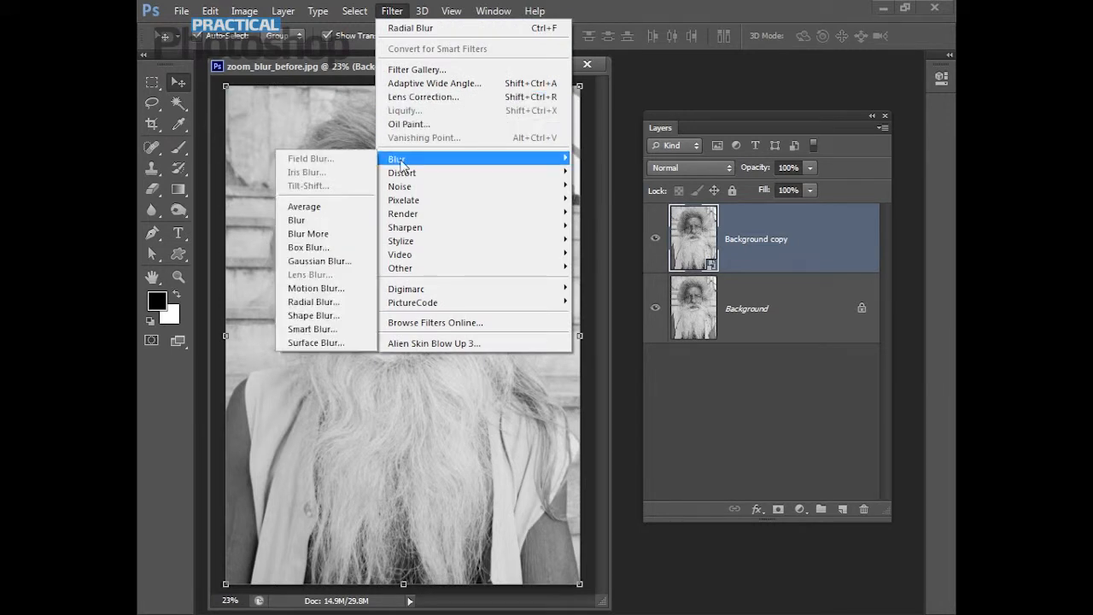
mouse_move(314, 301)
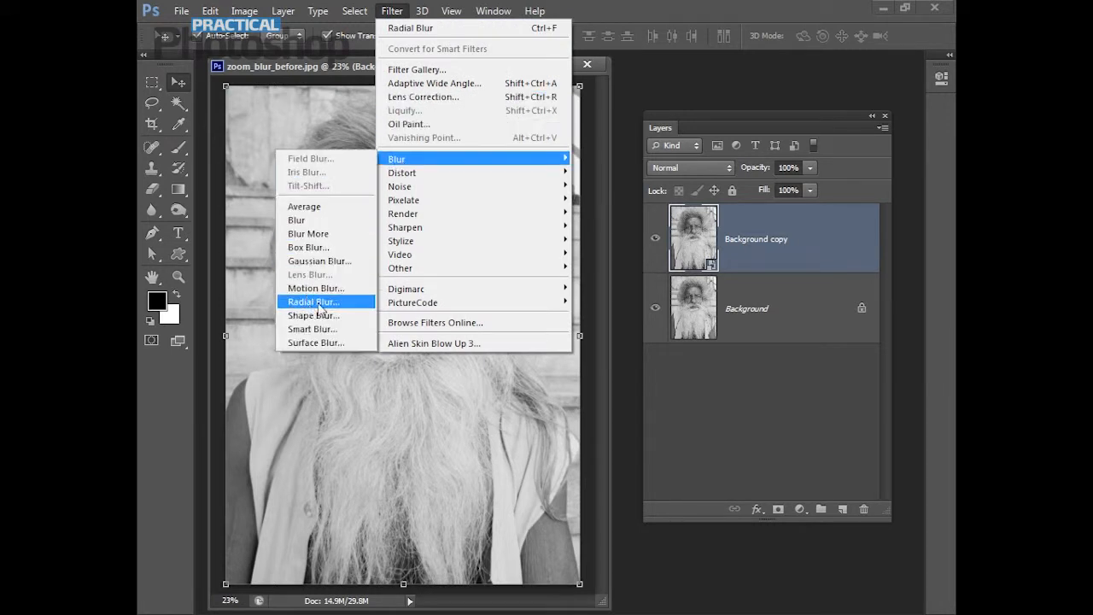
click(315, 301)
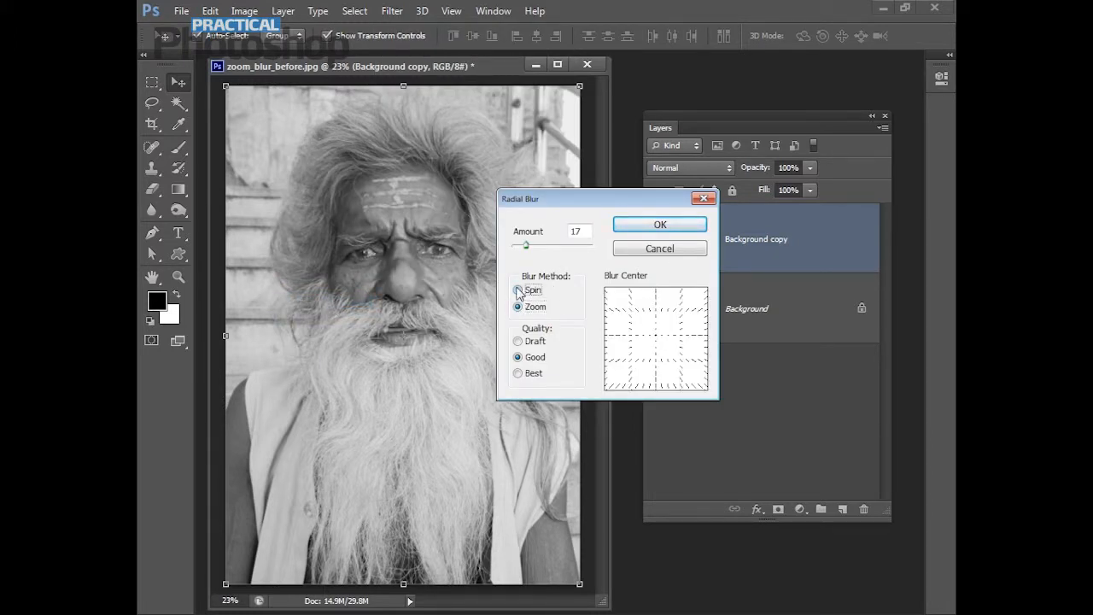
- Apply a Zoom radial blur at amount 17 with the blur centre placed on the portrait
click(519, 291)
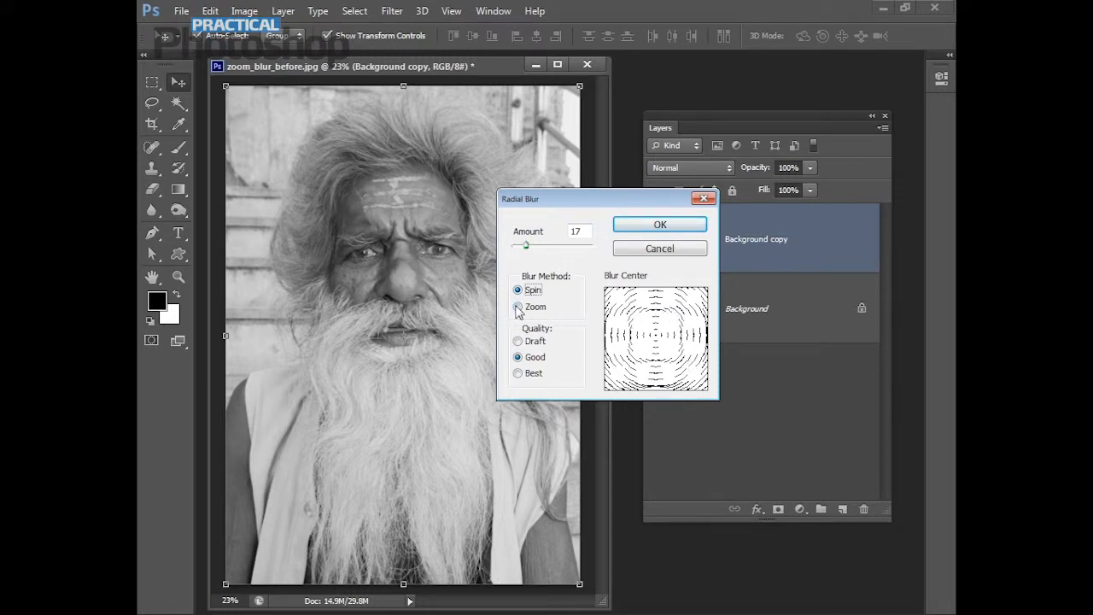
click(520, 307)
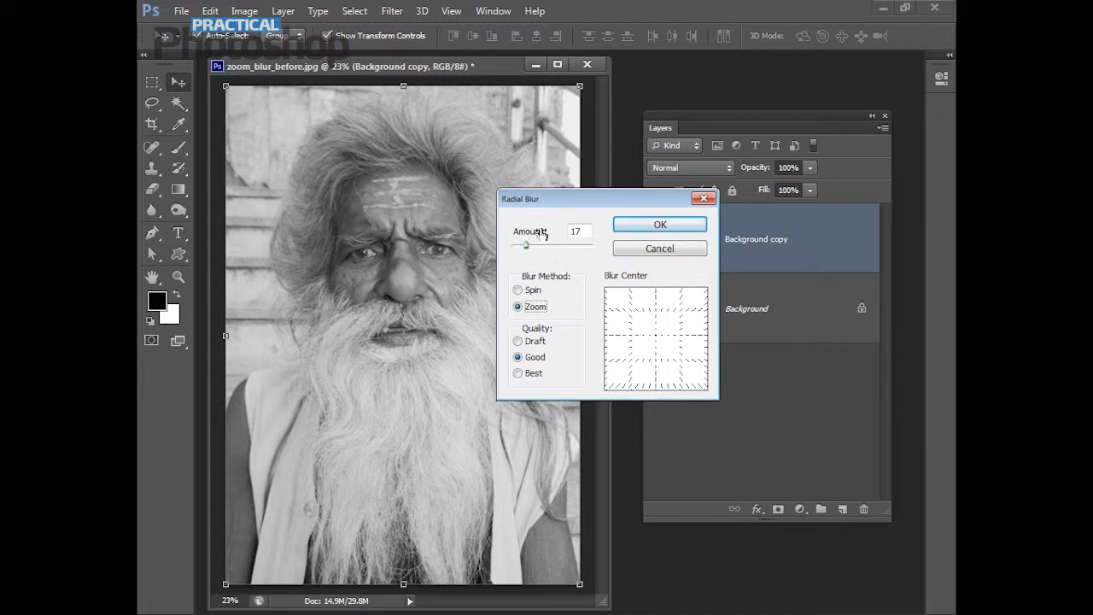
mouse_move(455, 293)
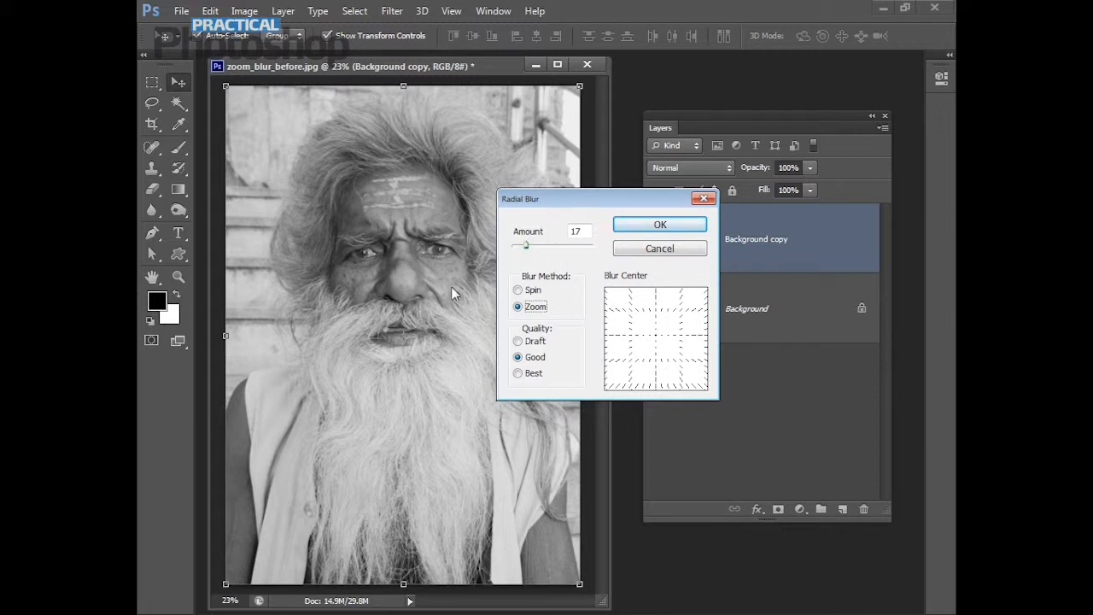
mouse_move(388, 388)
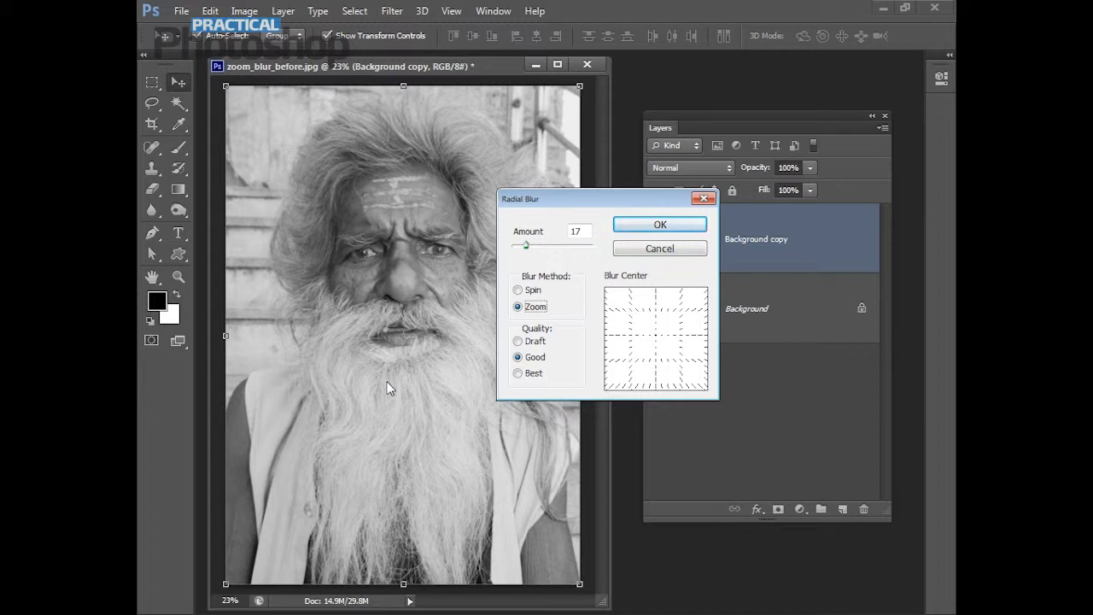
mouse_move(431, 417)
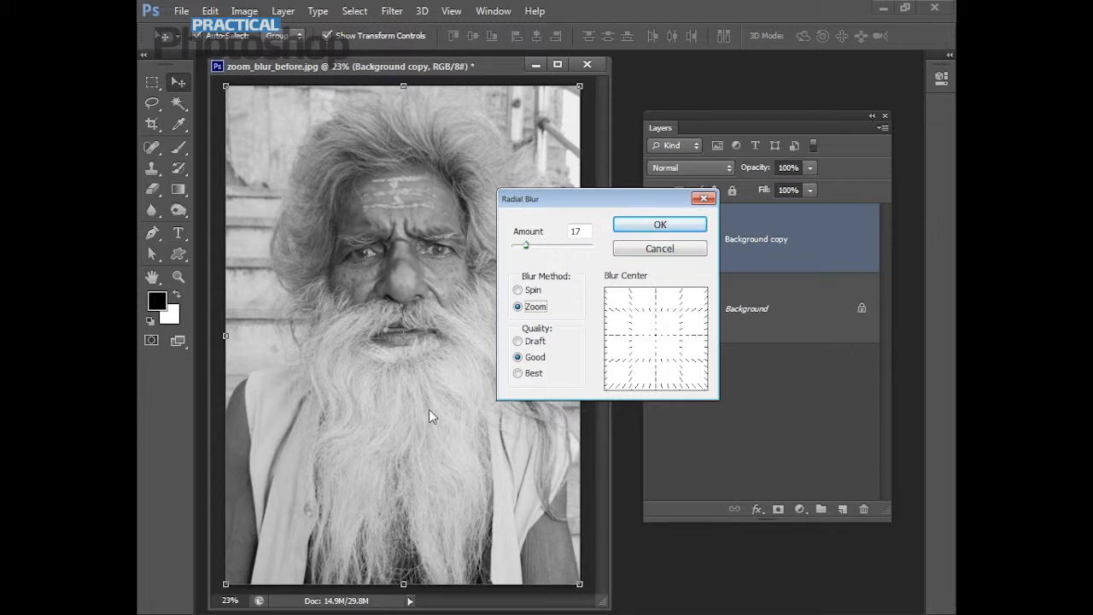
mouse_move(444, 417)
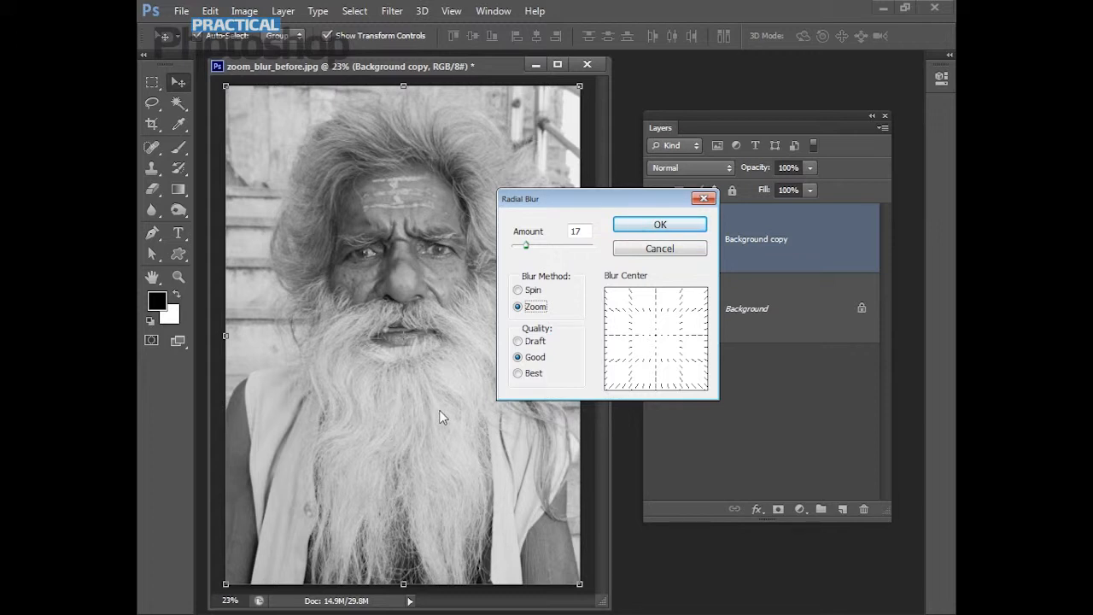
mouse_move(462, 403)
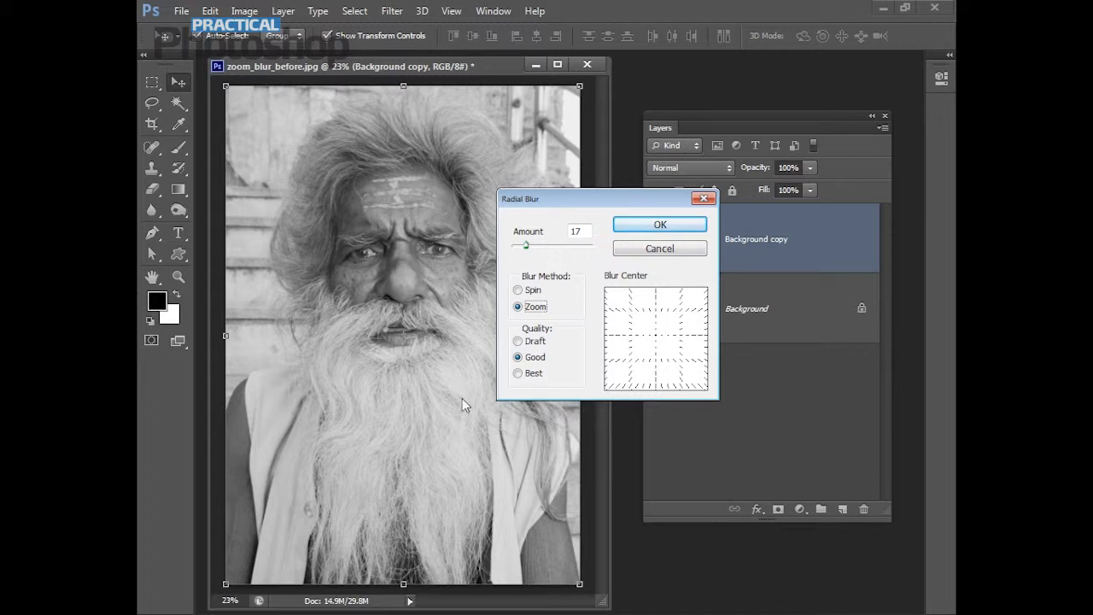
mouse_move(521, 263)
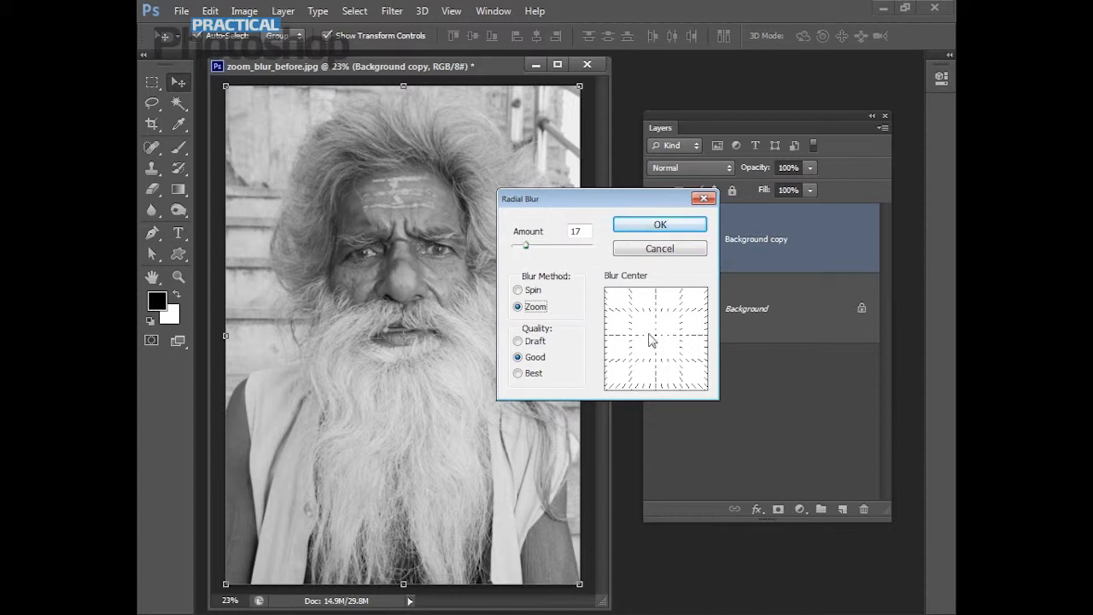
mouse_move(652, 348)
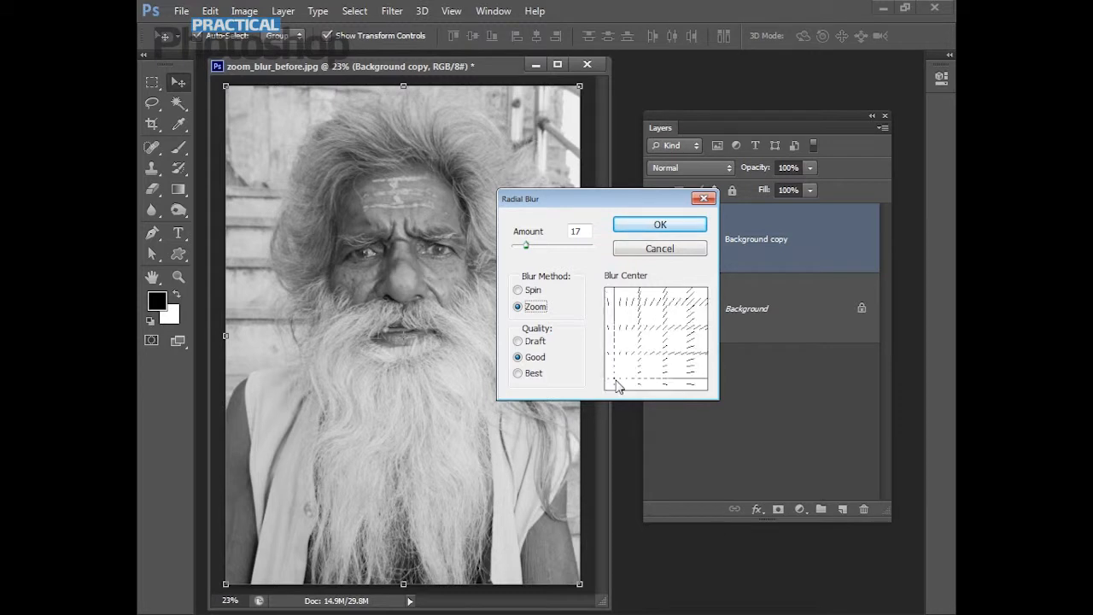
click(656, 328)
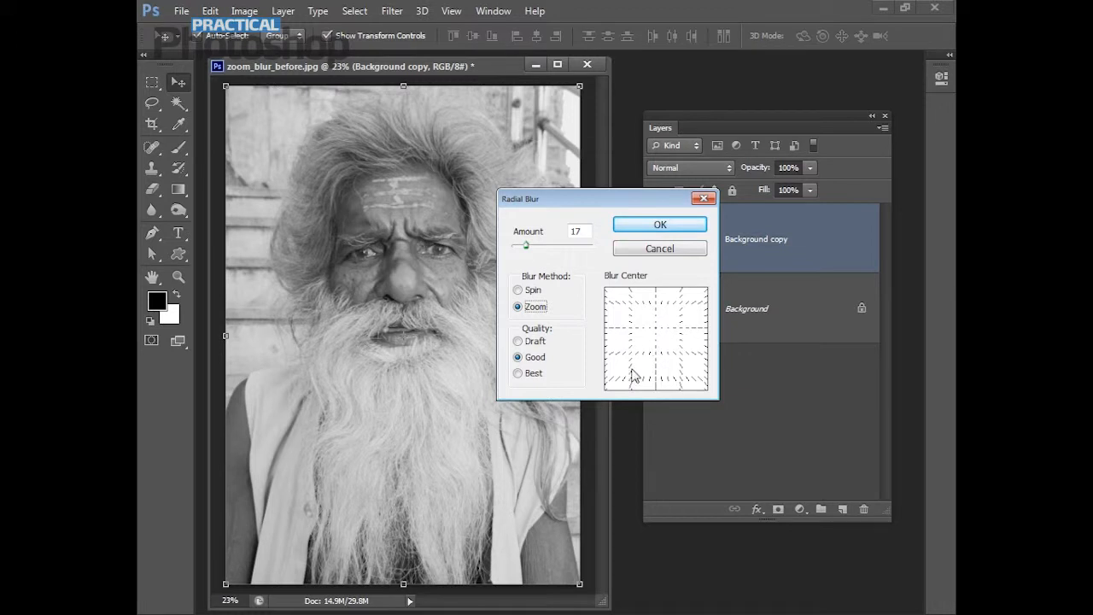
mouse_move(687, 362)
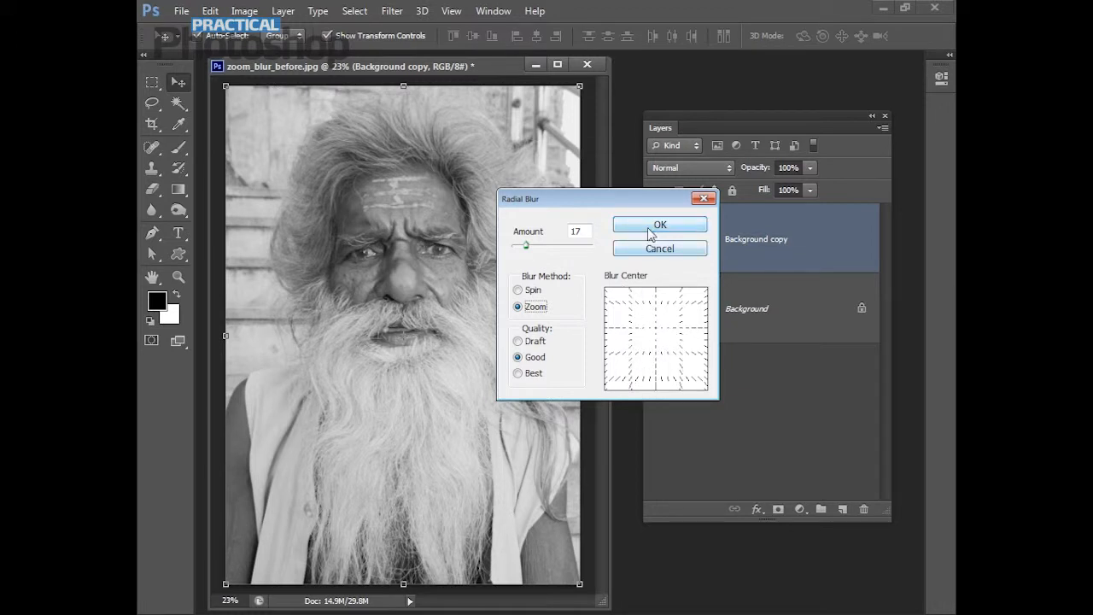
click(660, 224)
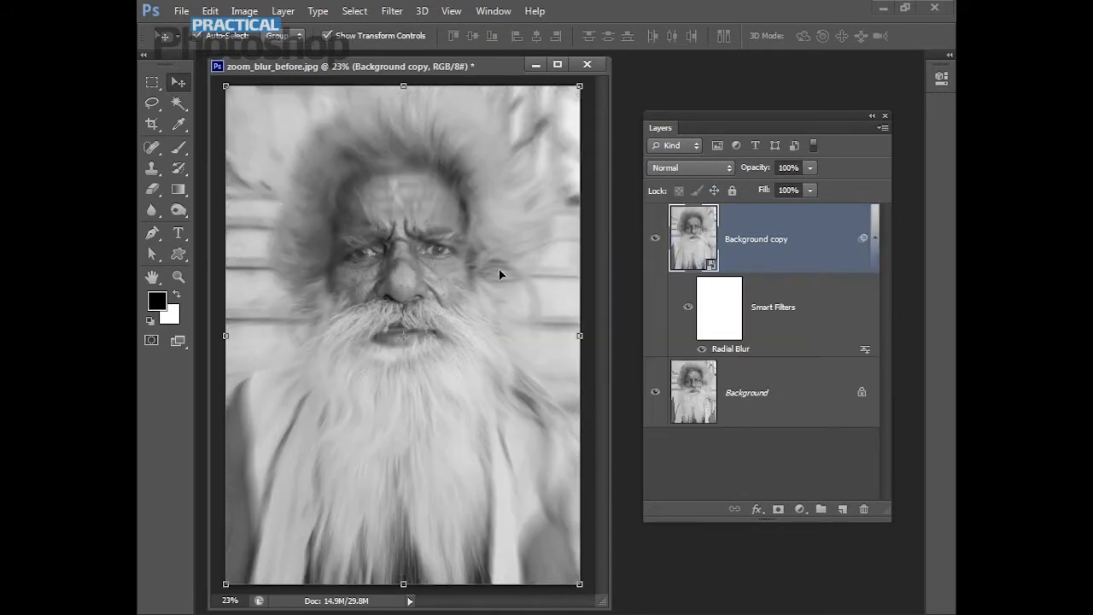
mouse_move(373, 417)
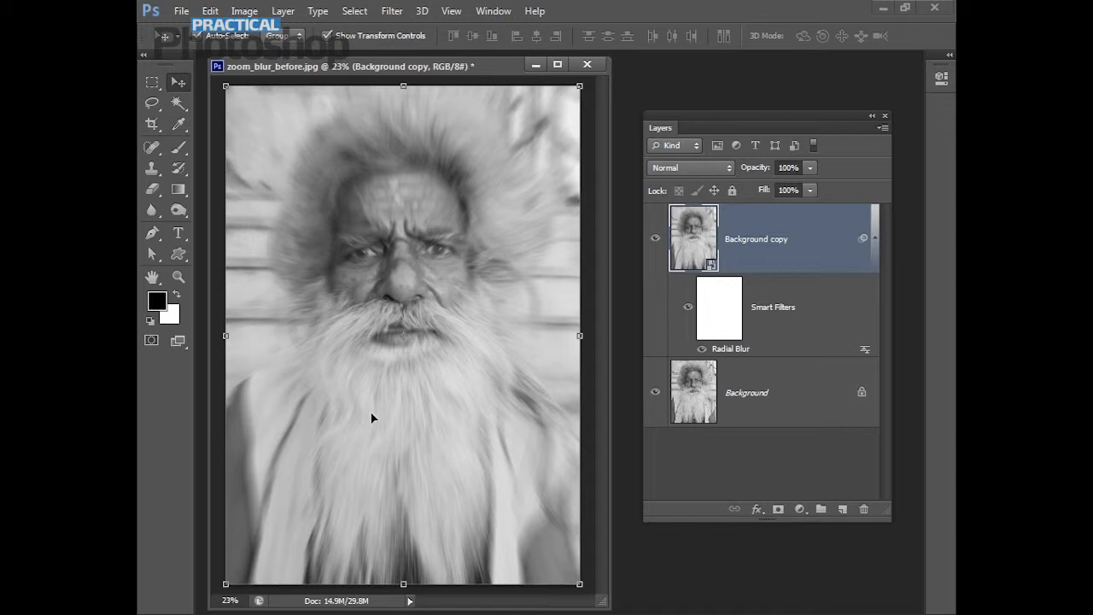
mouse_move(737, 354)
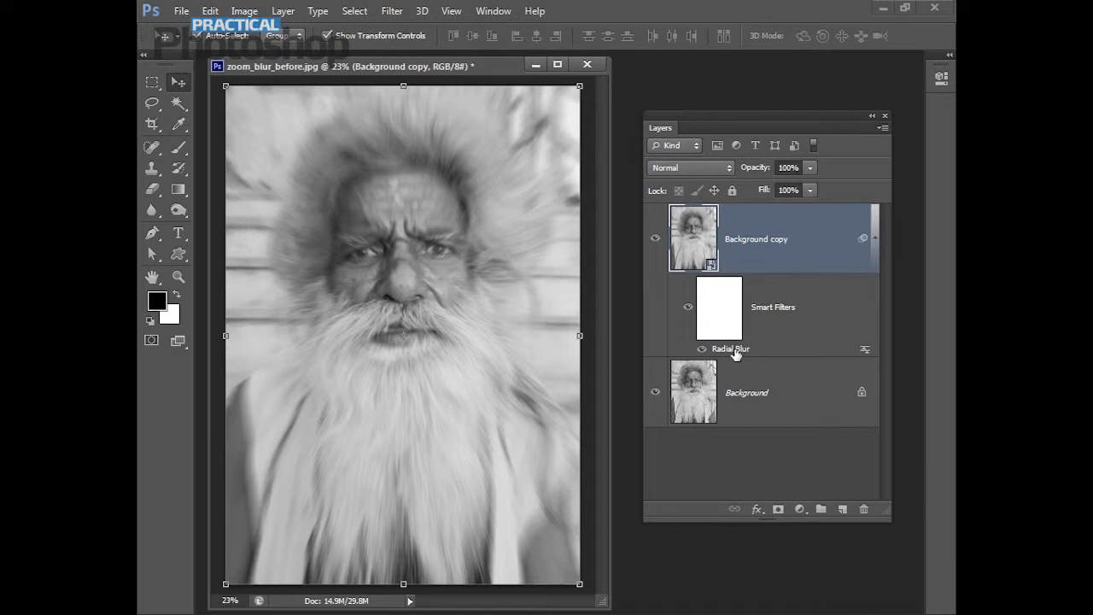
- Re-edit the Radial Blur smart filter, raising its amount to 18
double_click(731, 348)
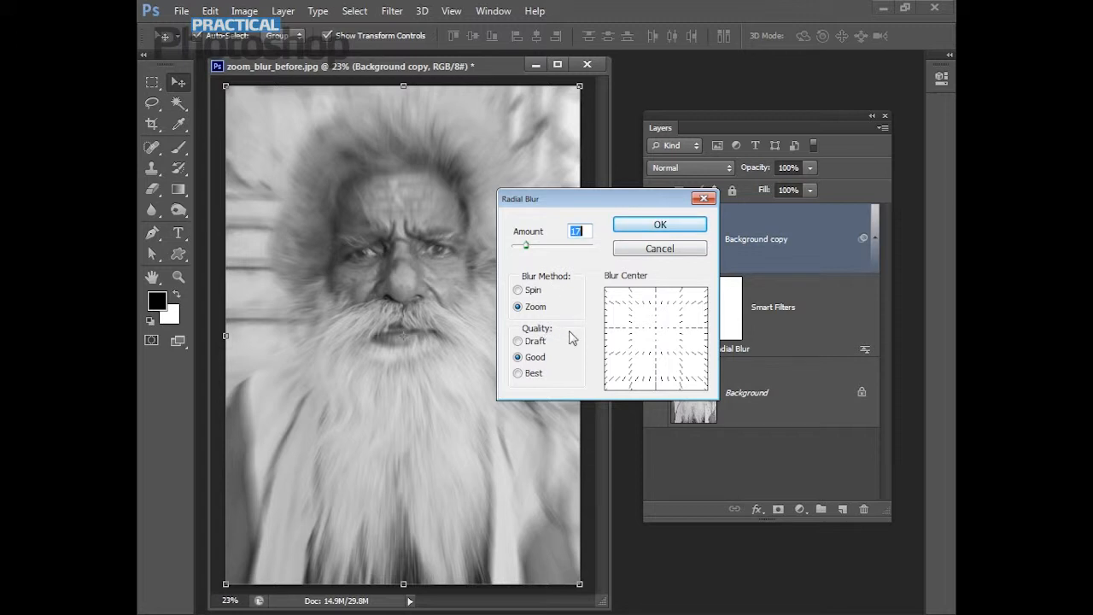
drag(527, 246, 527, 246)
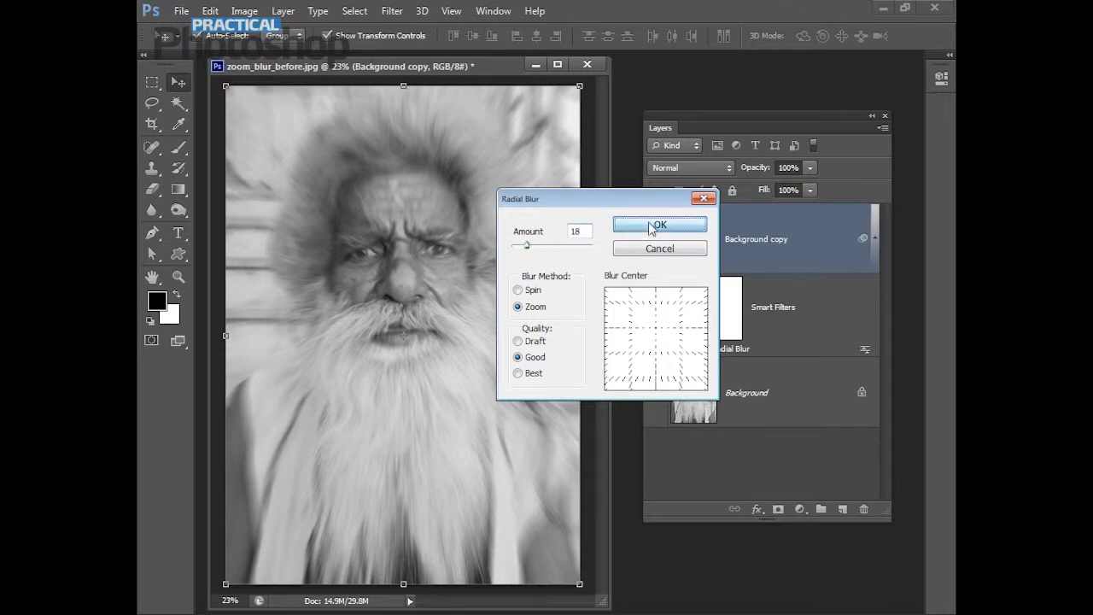
click(659, 224)
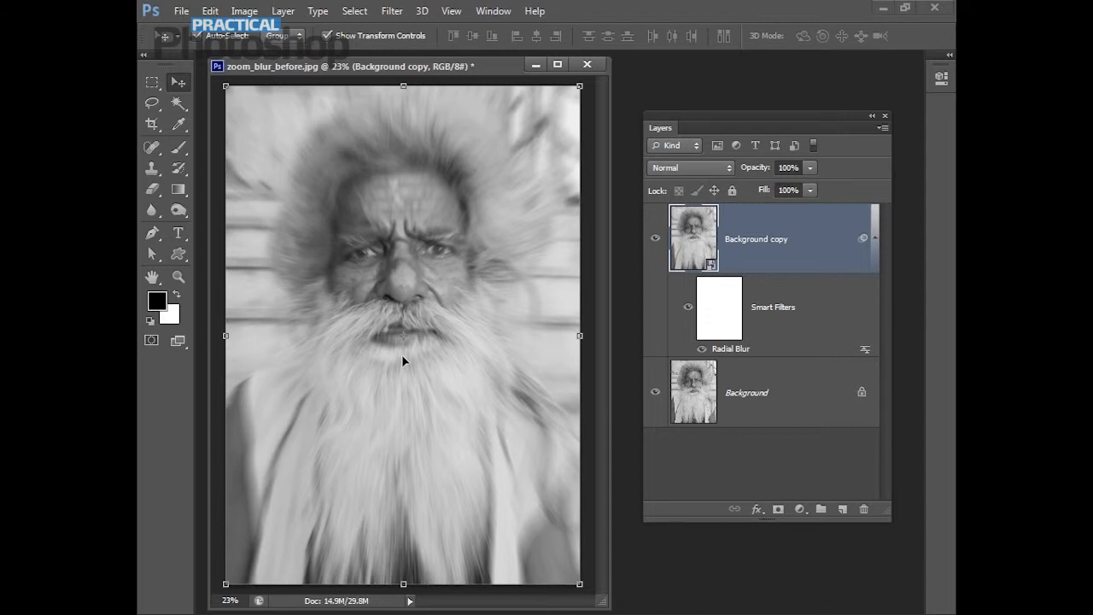
mouse_move(333, 379)
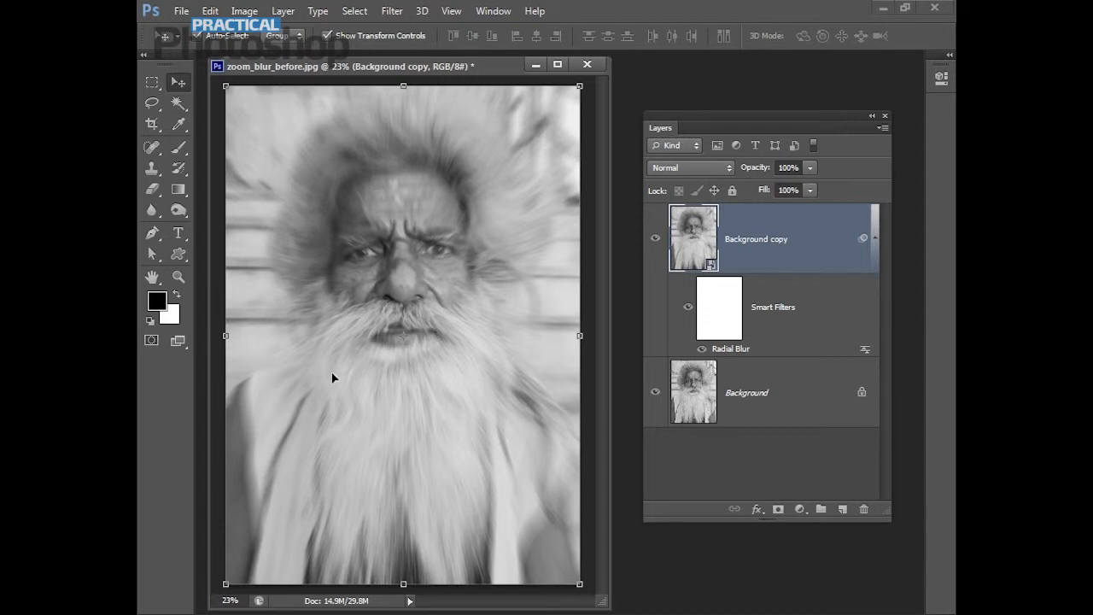
mouse_move(408, 382)
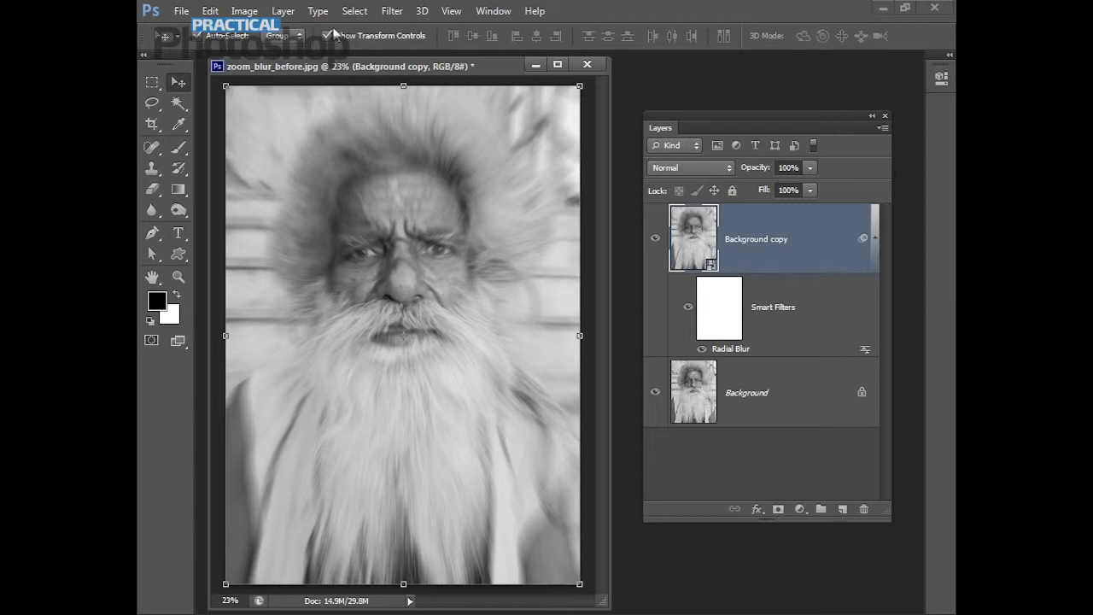
- Add a white Reveal All layer mask to the Background copy layer
click(284, 10)
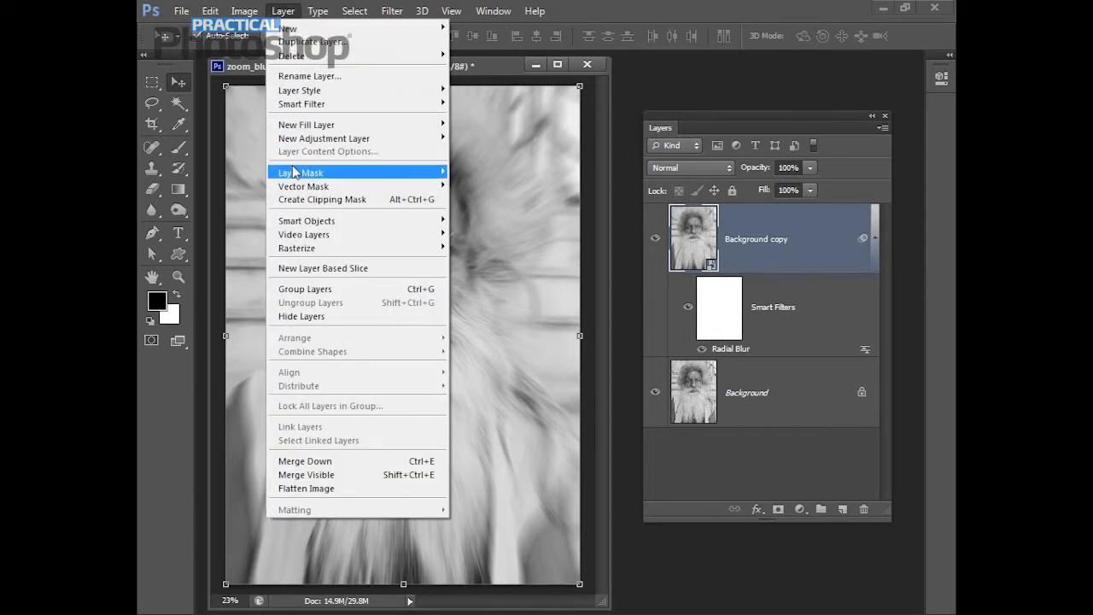
mouse_move(301, 171)
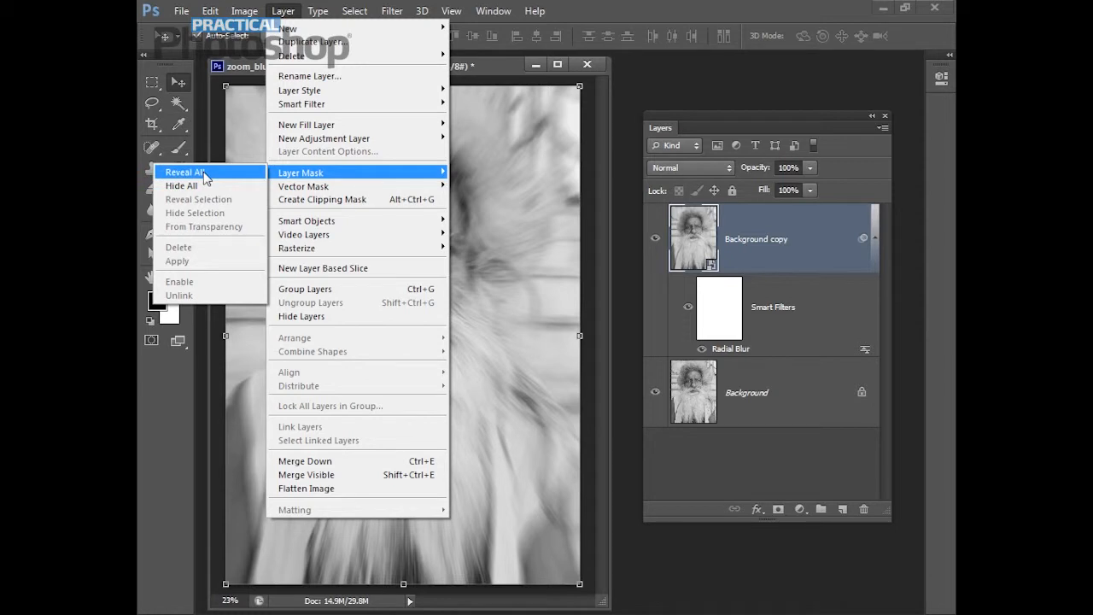
click(185, 171)
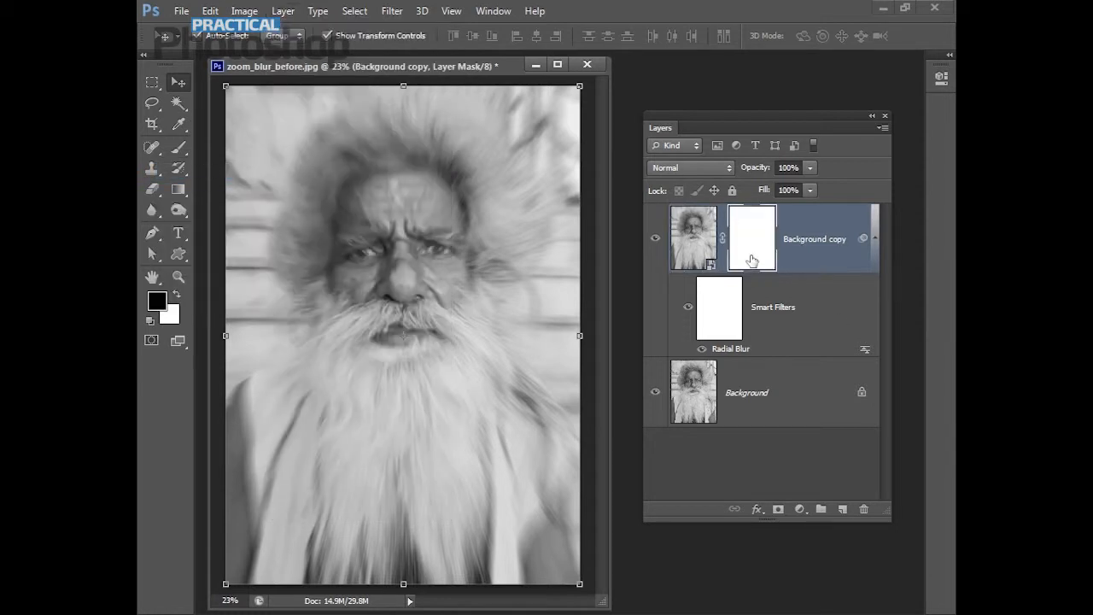
mouse_move(746, 232)
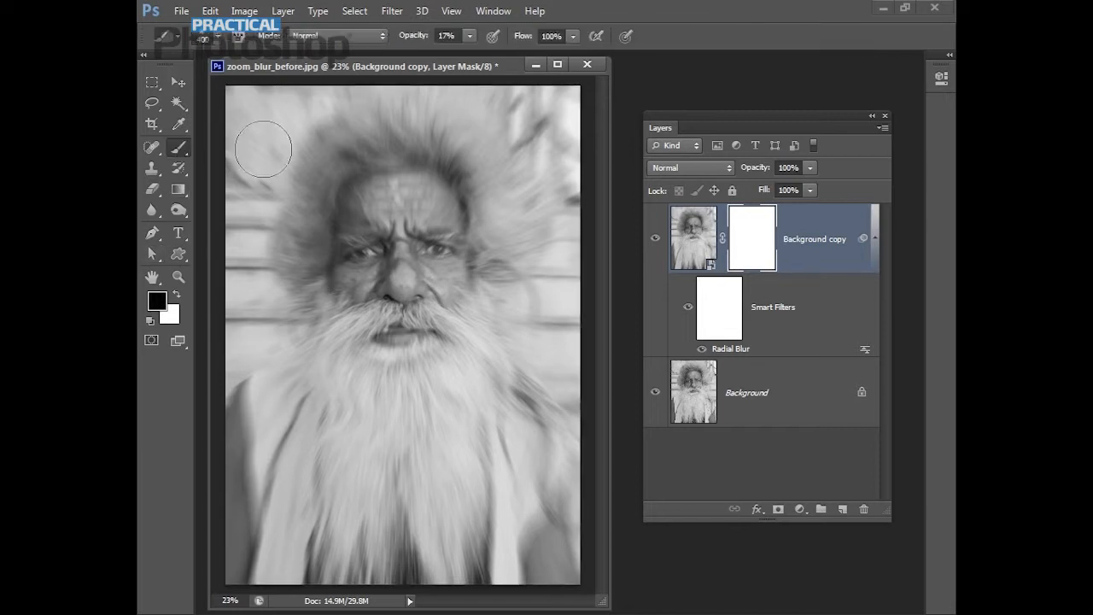
mouse_move(419, 202)
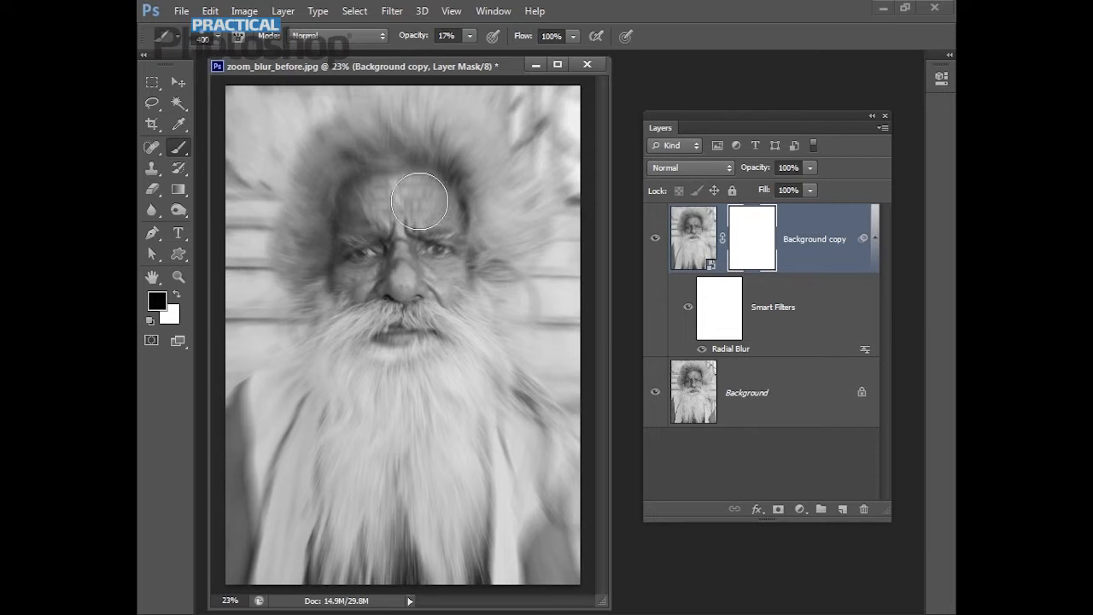
mouse_move(693, 267)
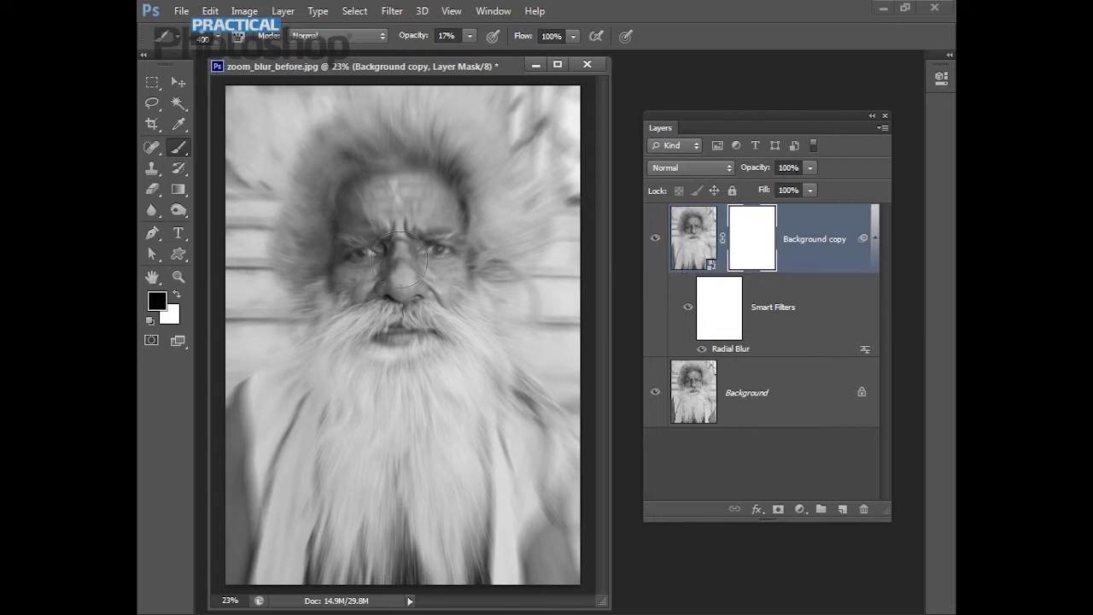
- Paint black on the mask over the face at low then 56% opacity, then reach for the foreground colour
drag(402, 257, 367, 294)
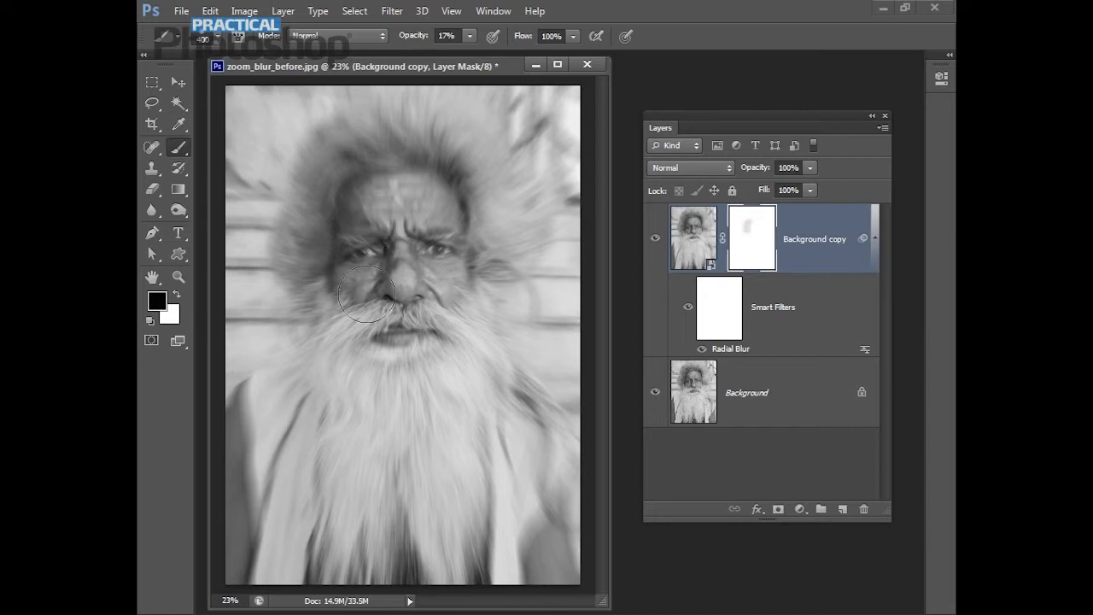
drag(373, 294, 430, 294)
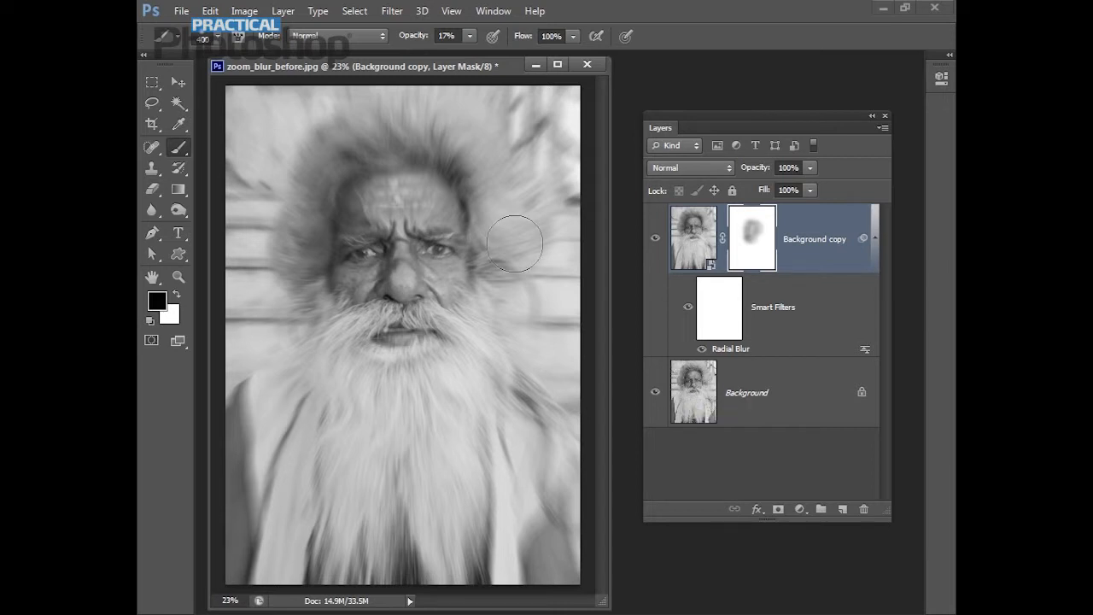
click(448, 36)
text(56)
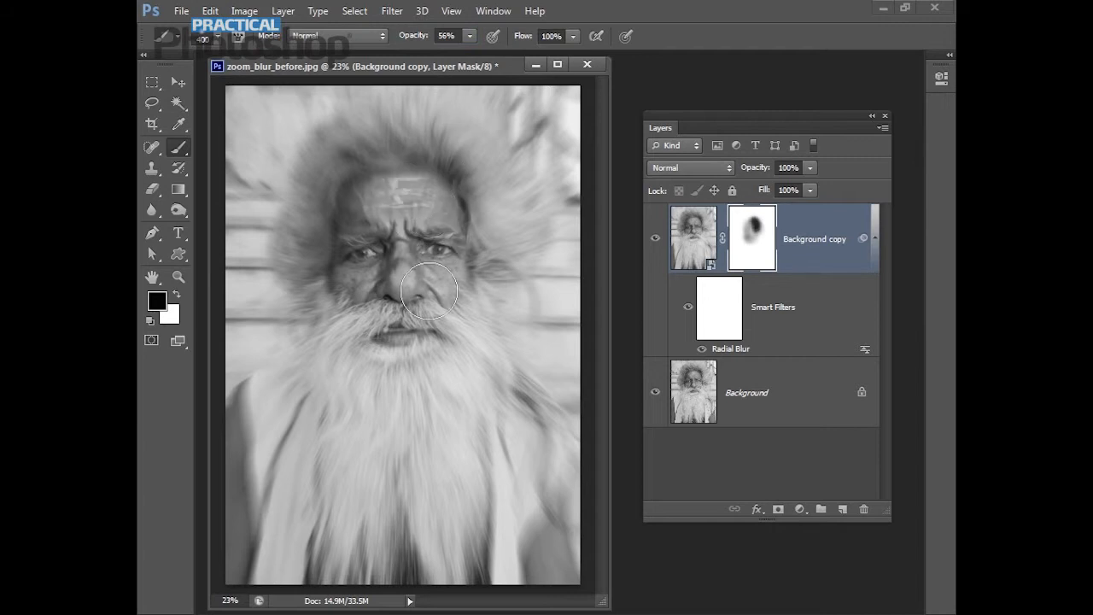
drag(430, 291, 359, 202)
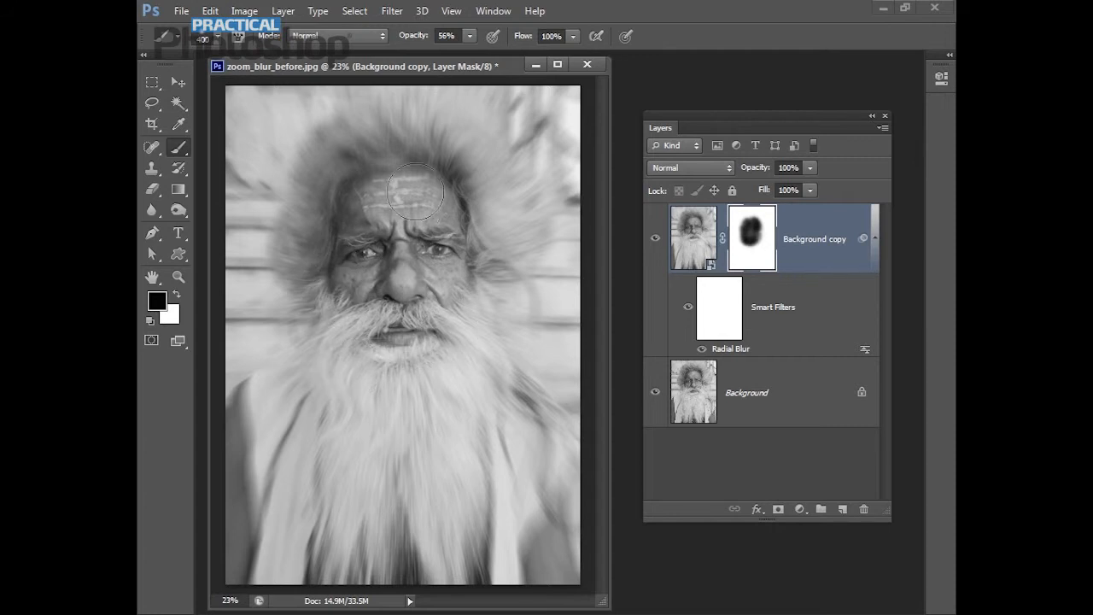
click(157, 301)
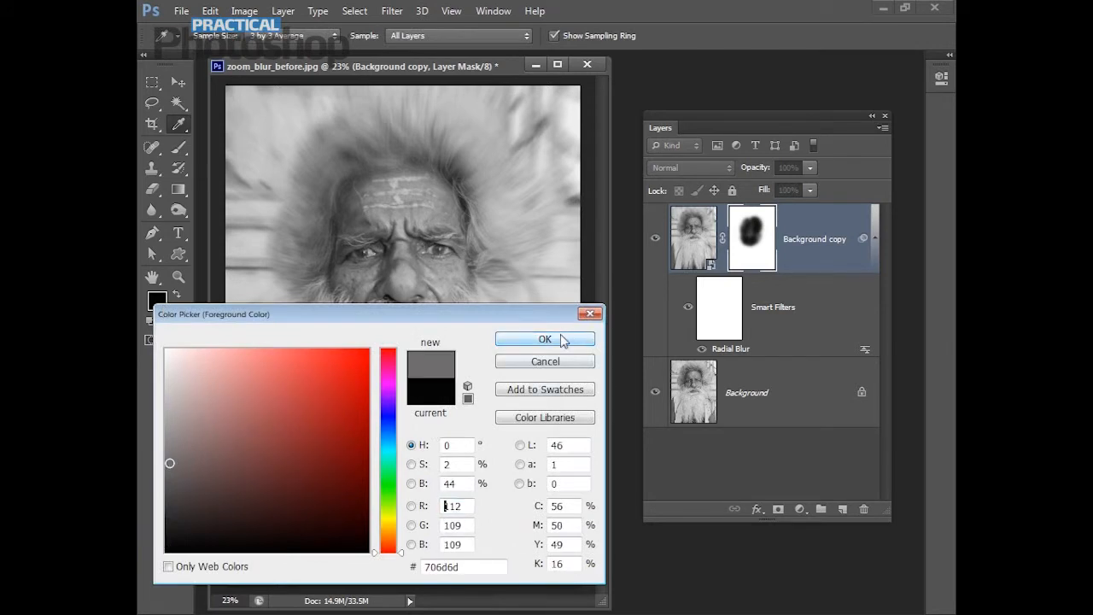
- Set a mid-grey foreground colour for partly sharpening the hair and beard on the mask
click(543, 338)
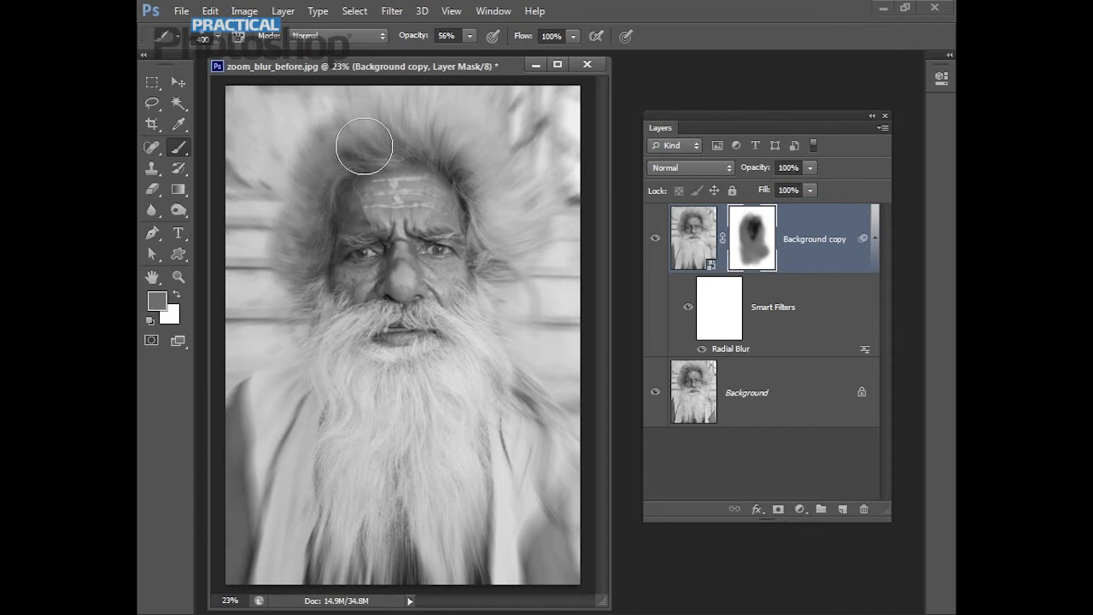
mouse_move(393, 536)
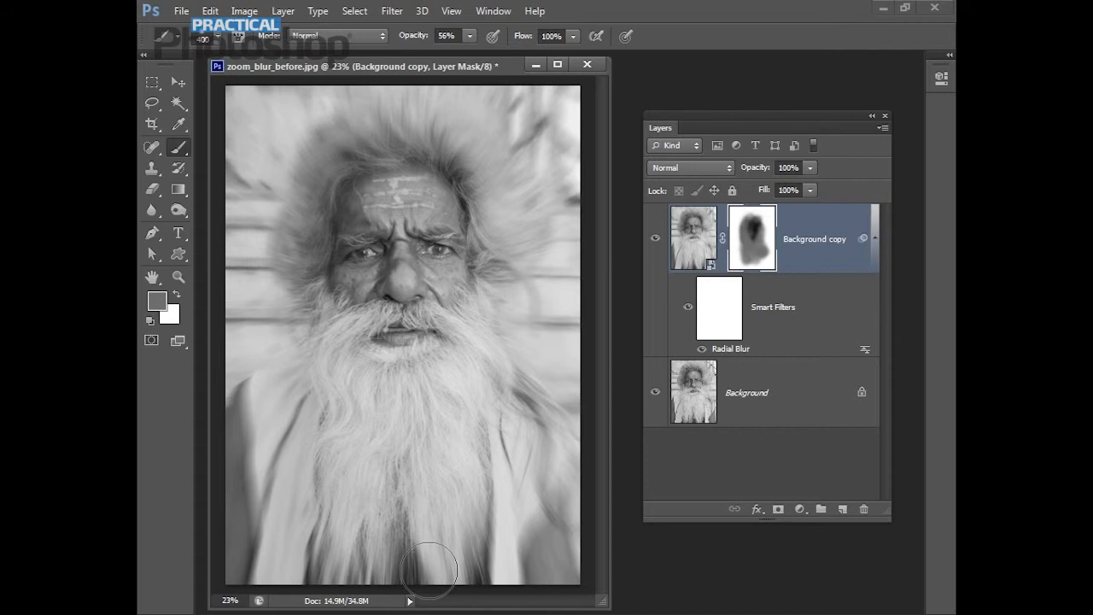
mouse_move(566, 521)
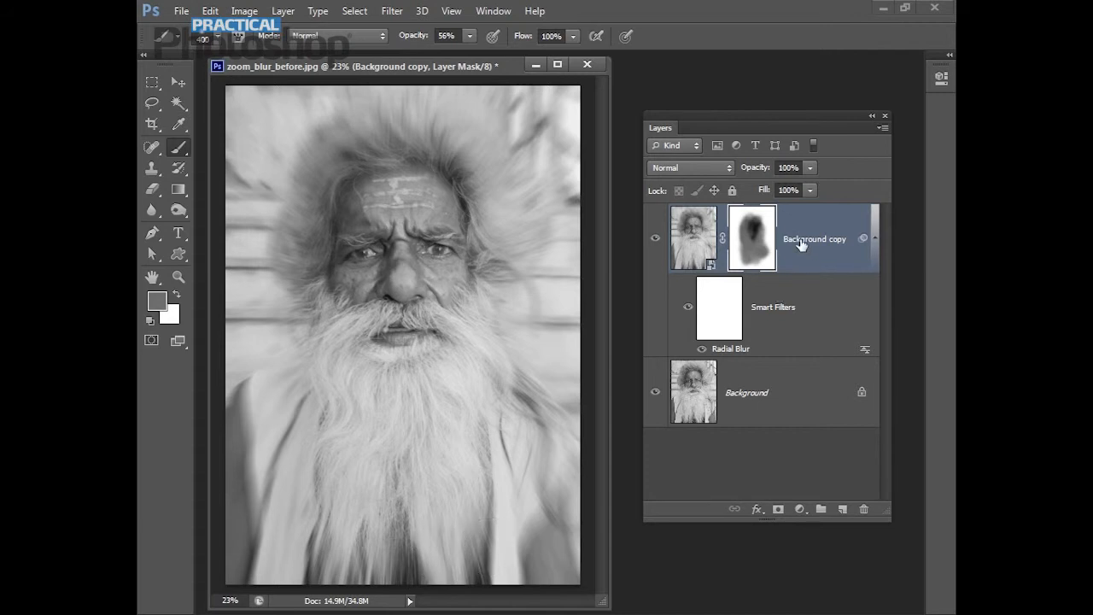
mouse_move(304, 322)
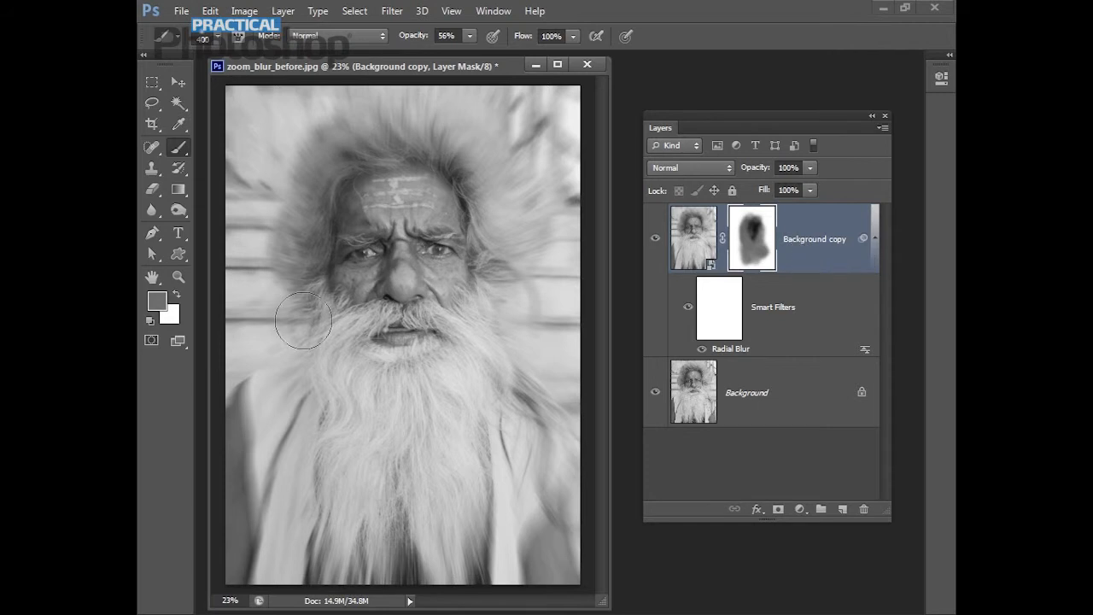
mouse_move(831, 270)
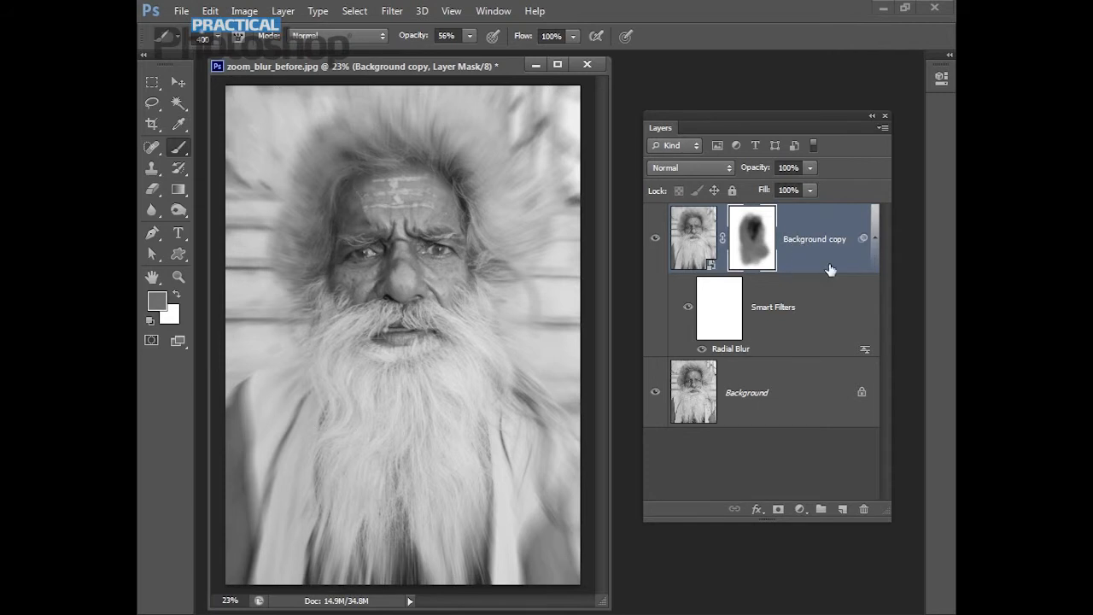
- Add a Curves 1 adjustment layer with an S-shaped contrast curve above Background copy
click(284, 10)
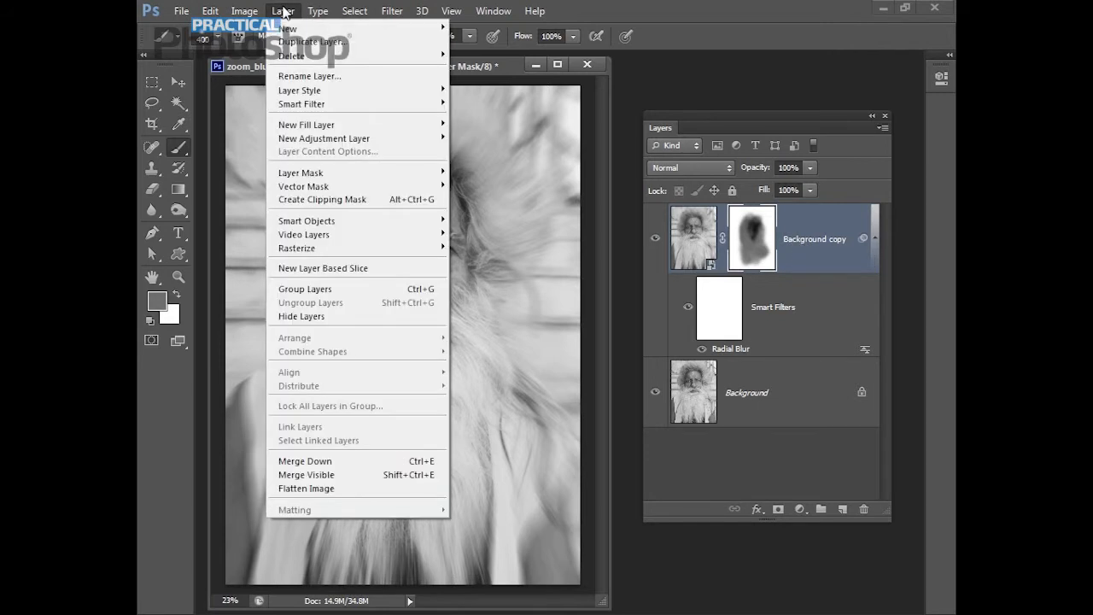
mouse_move(325, 138)
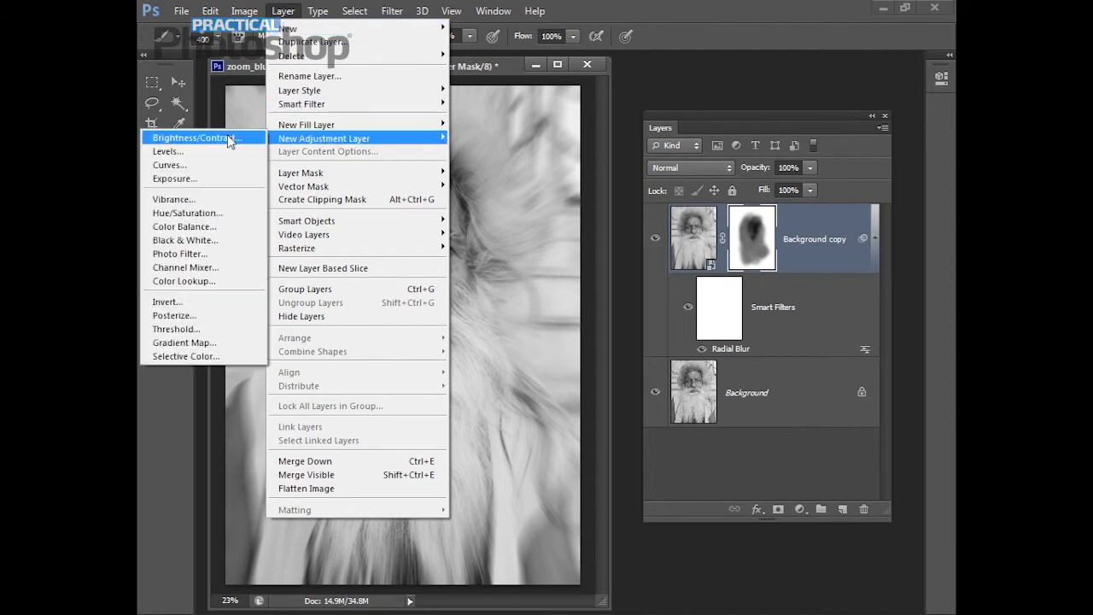
click(169, 164)
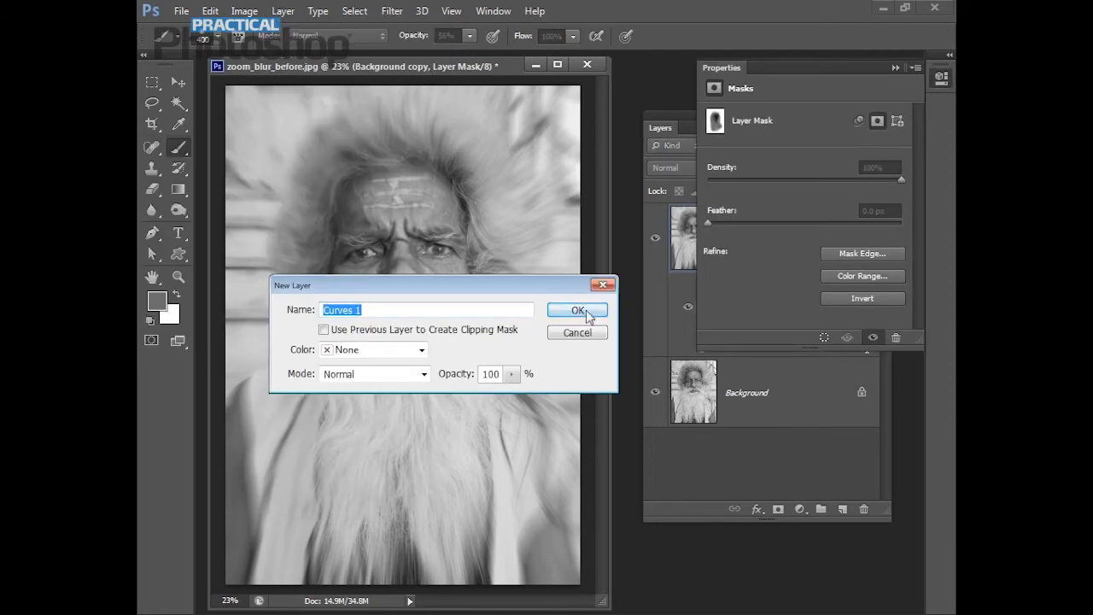
click(578, 309)
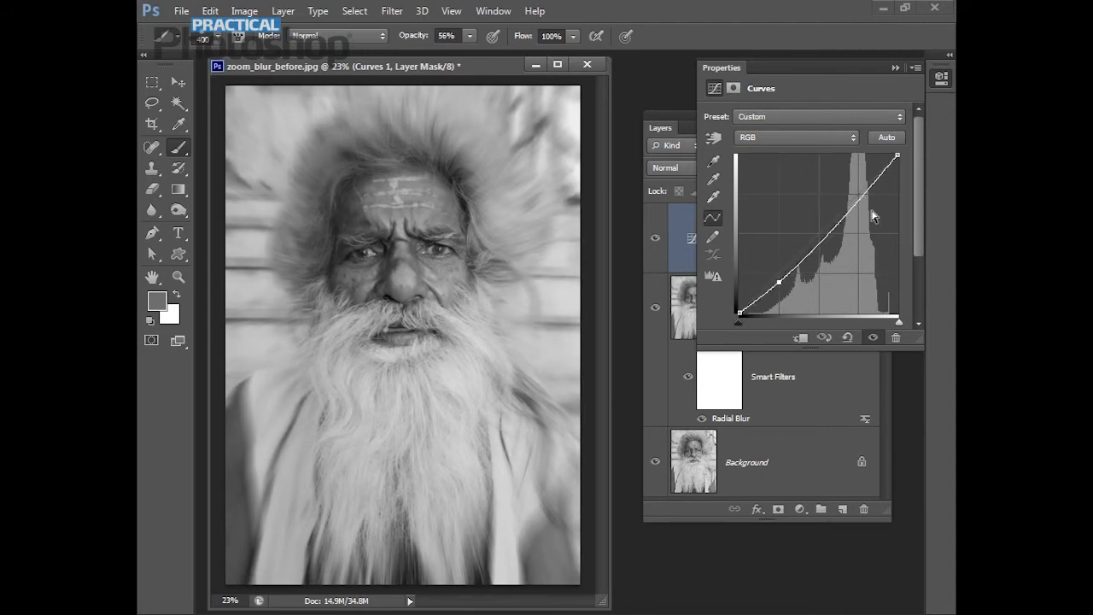
drag(875, 213, 857, 188)
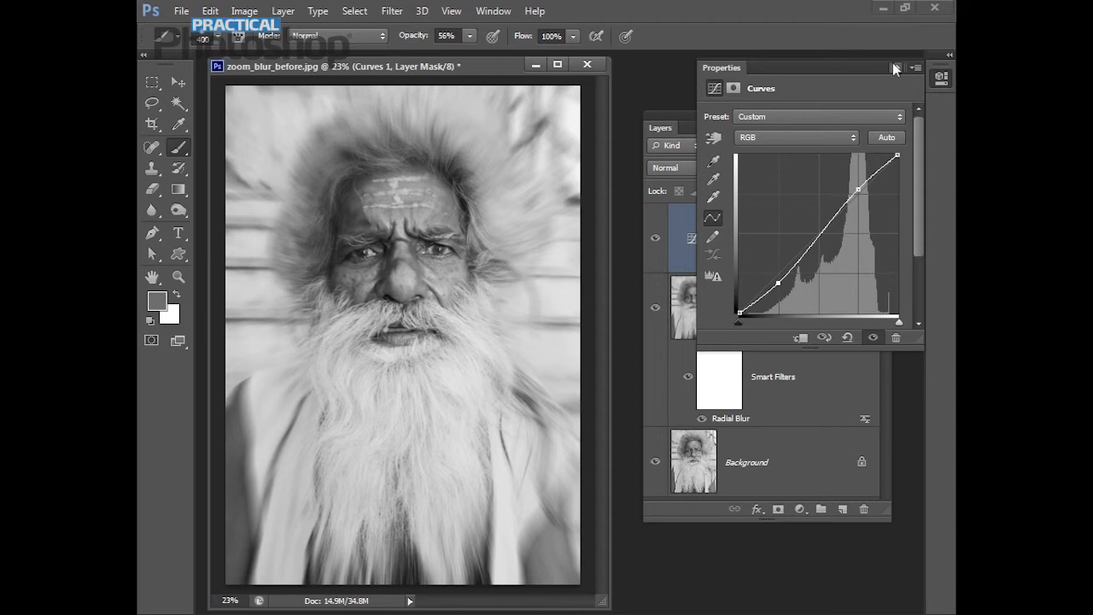
click(895, 68)
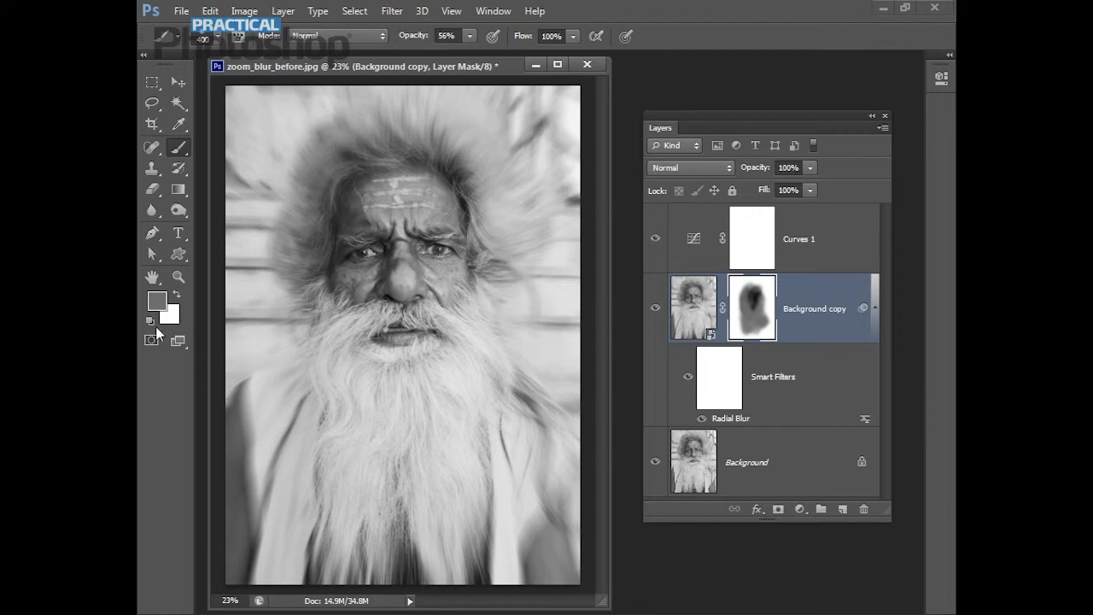
- Reset the foreground and background colours to default black and white
click(152, 318)
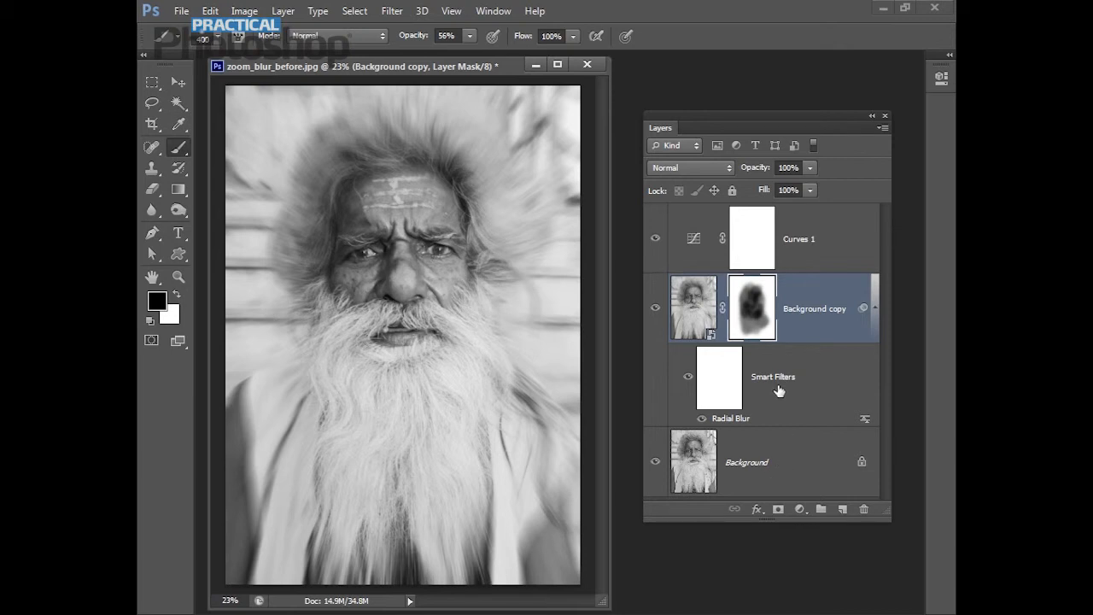
mouse_move(722, 419)
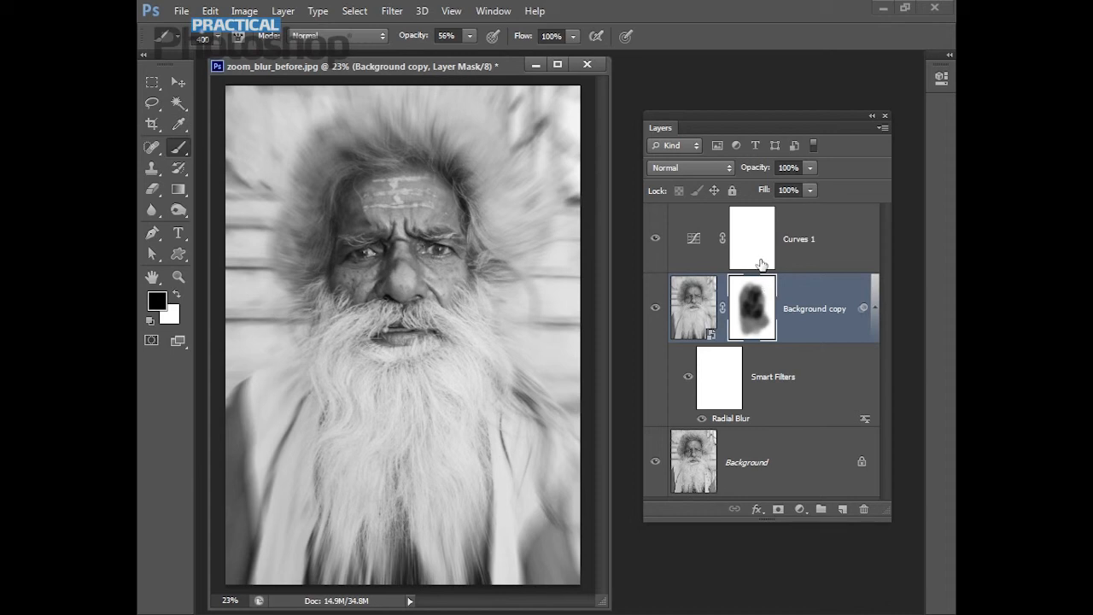
mouse_move(781, 274)
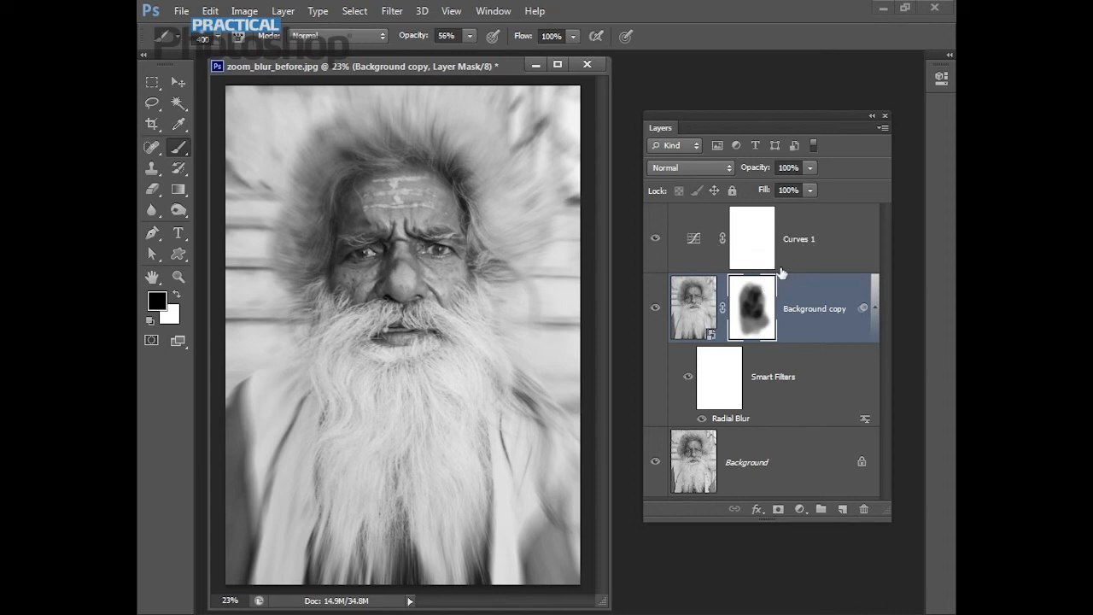
mouse_move(808, 248)
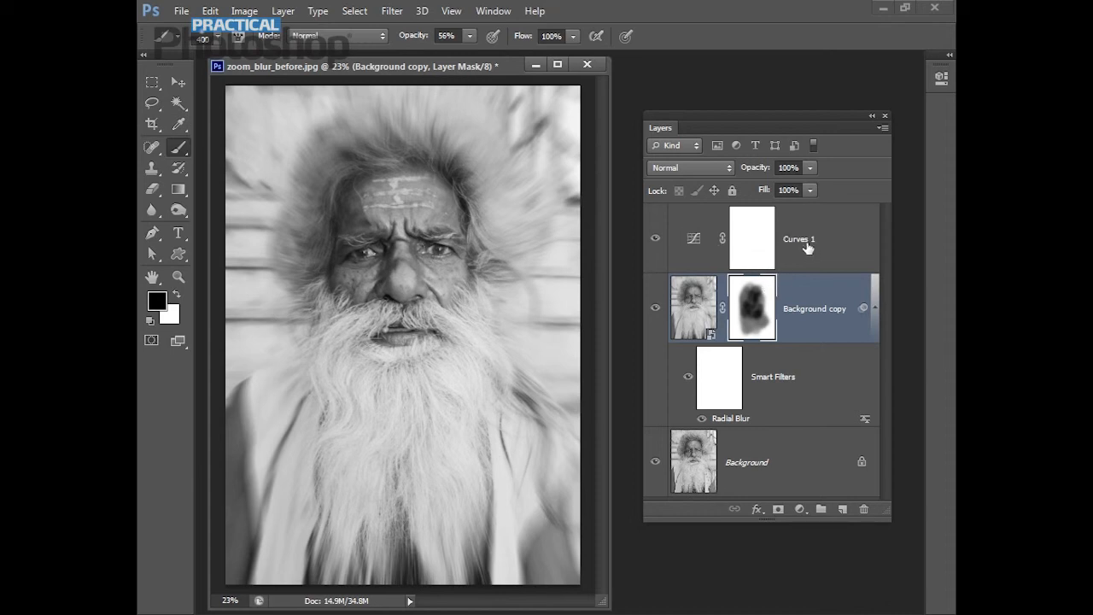
mouse_move(799, 239)
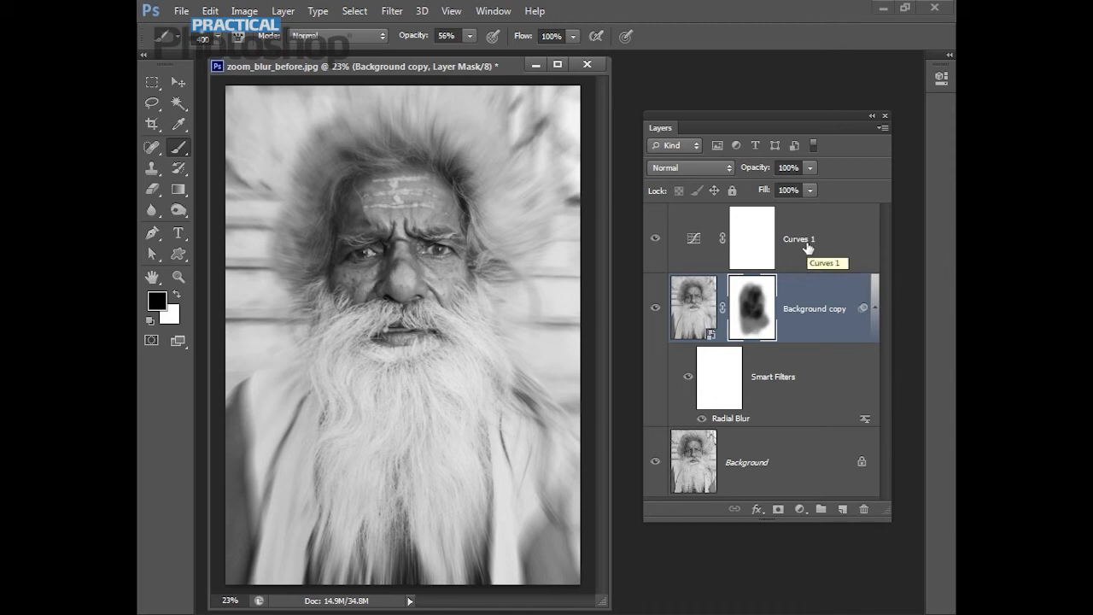
mouse_move(816, 359)
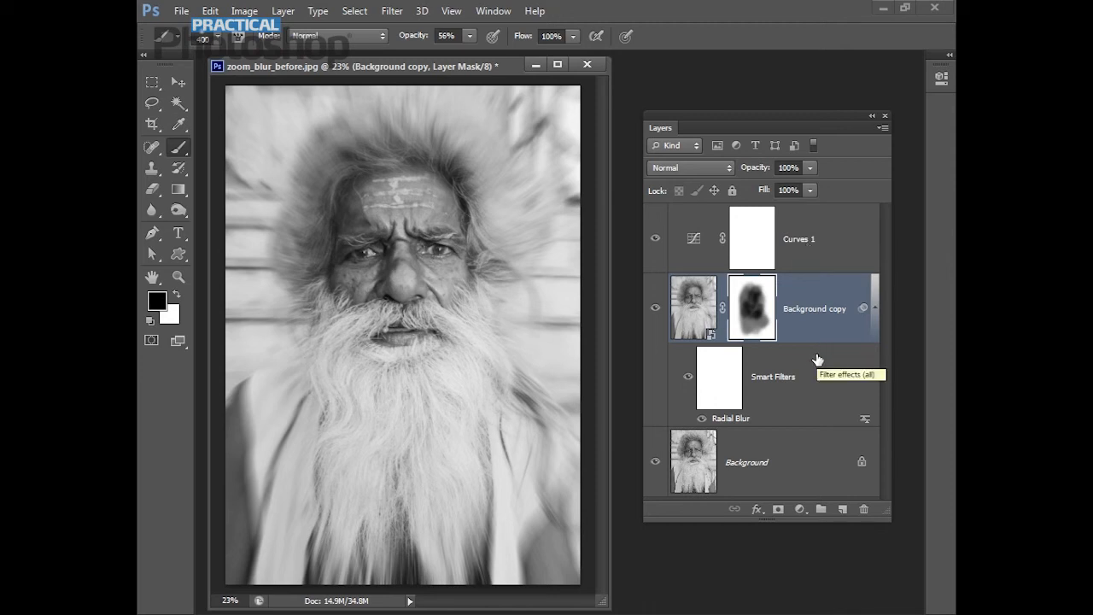